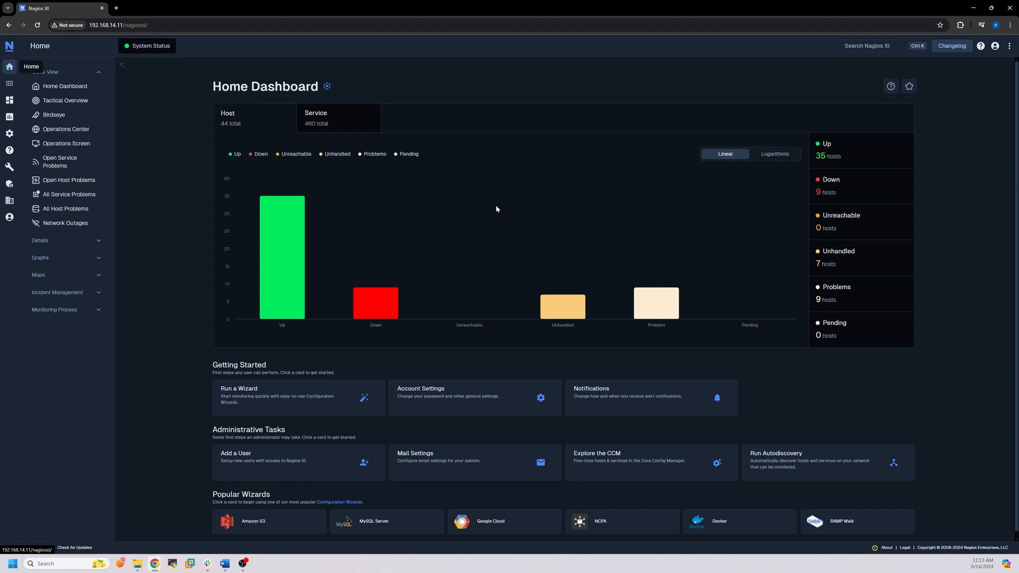
mouse_move(465, 201)
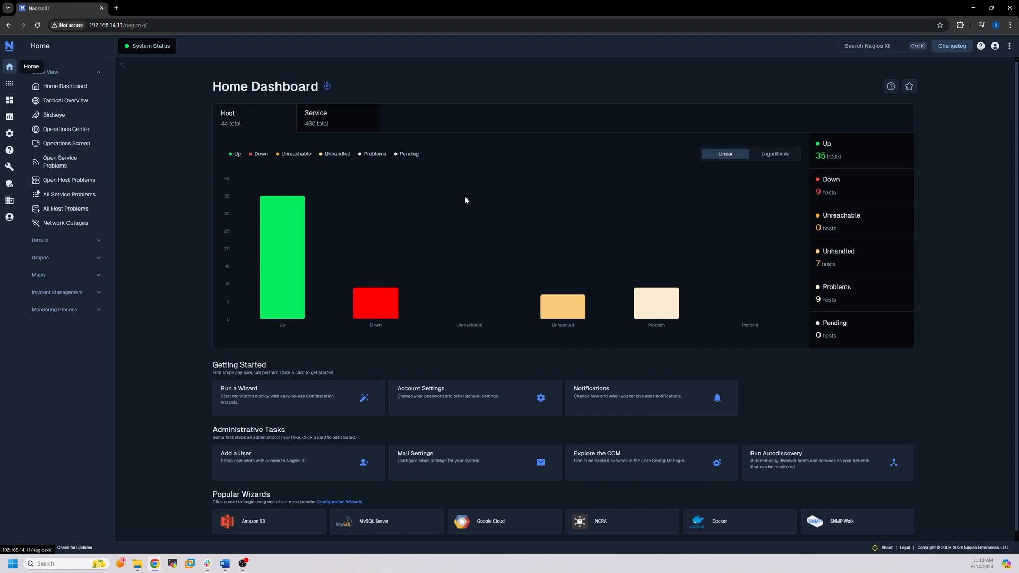
mouse_move(298, 101)
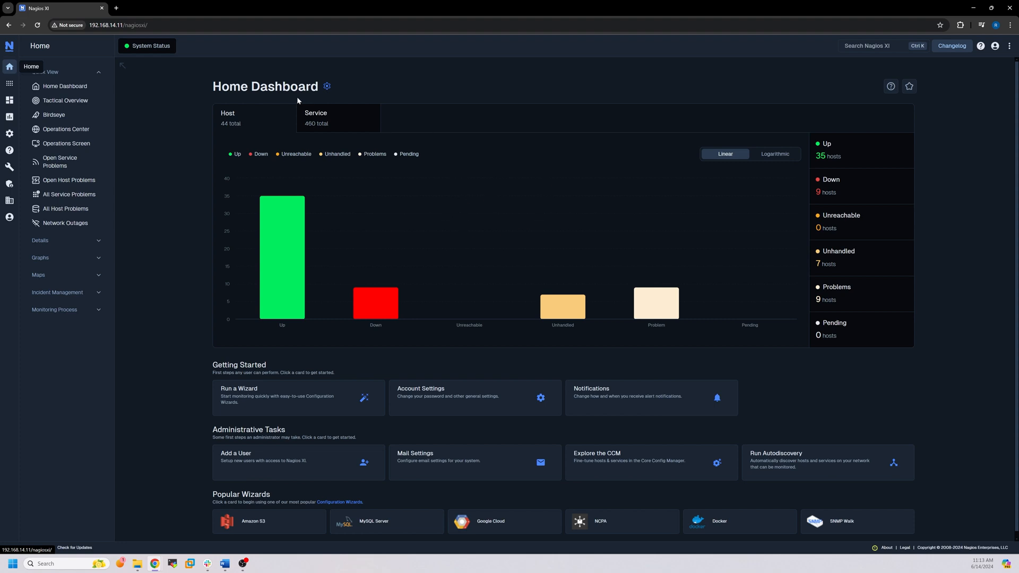
mouse_move(210, 106)
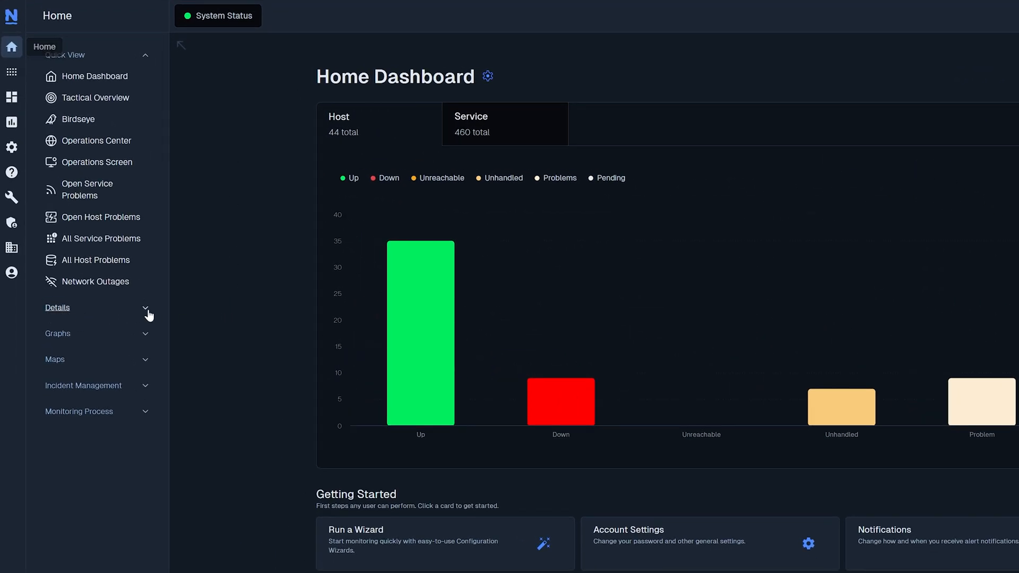
Expand the sidebar Details menu to list service, host, hostgroup and servicegroup views
click(58, 307)
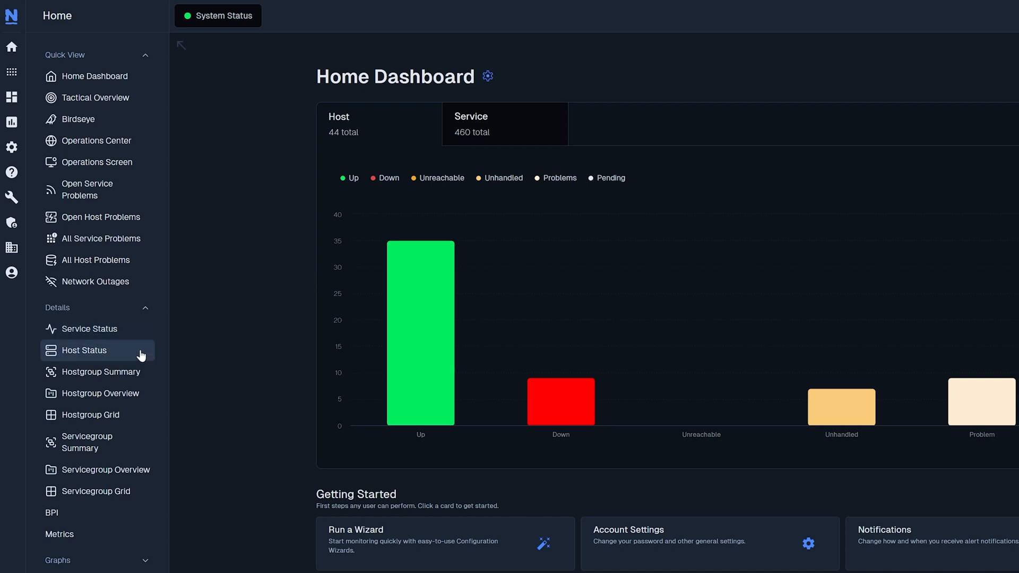
mouse_move(136, 354)
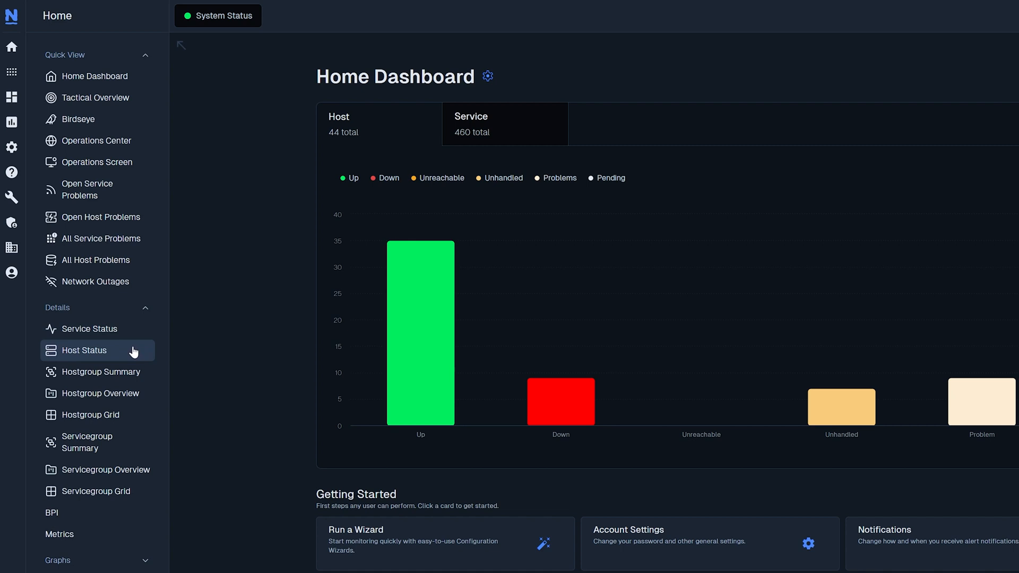
mouse_move(96, 393)
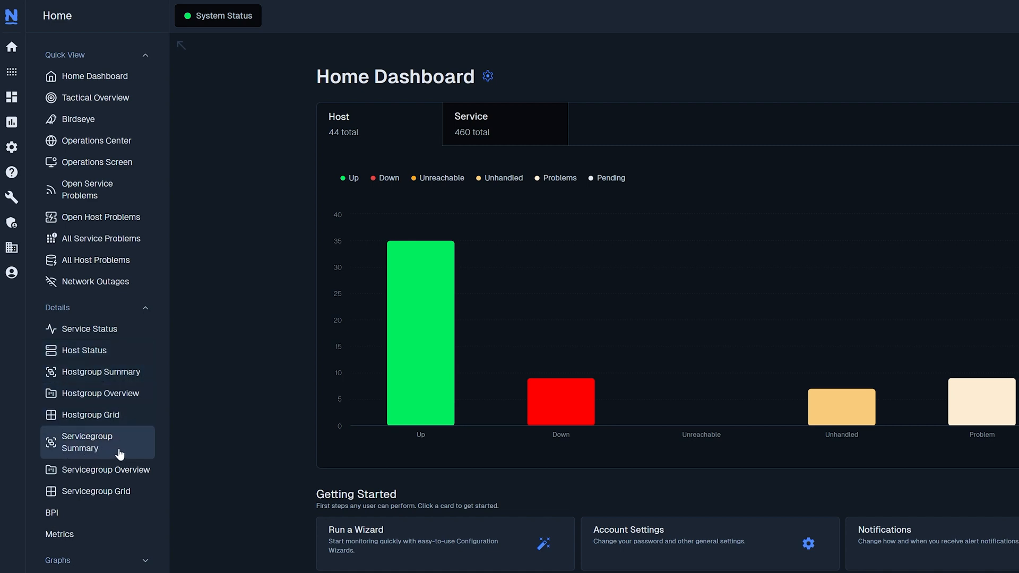
mouse_move(69, 394)
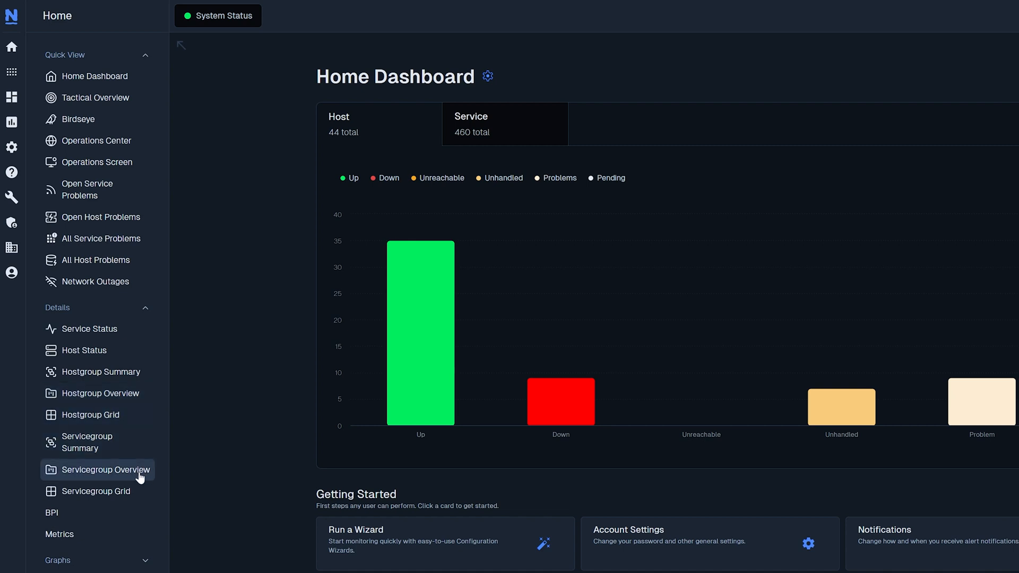
mouse_move(132, 429)
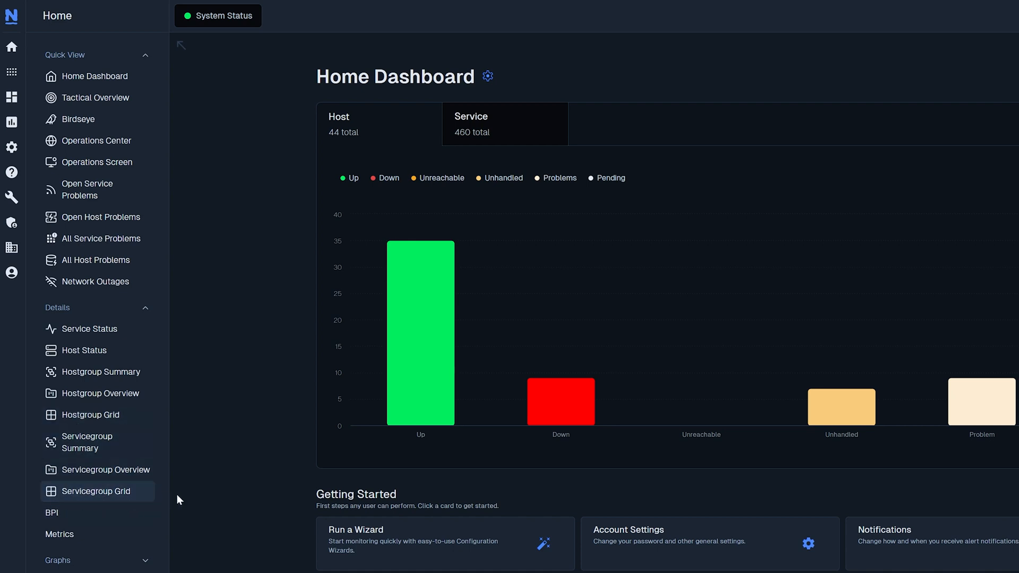
mouse_move(243, 470)
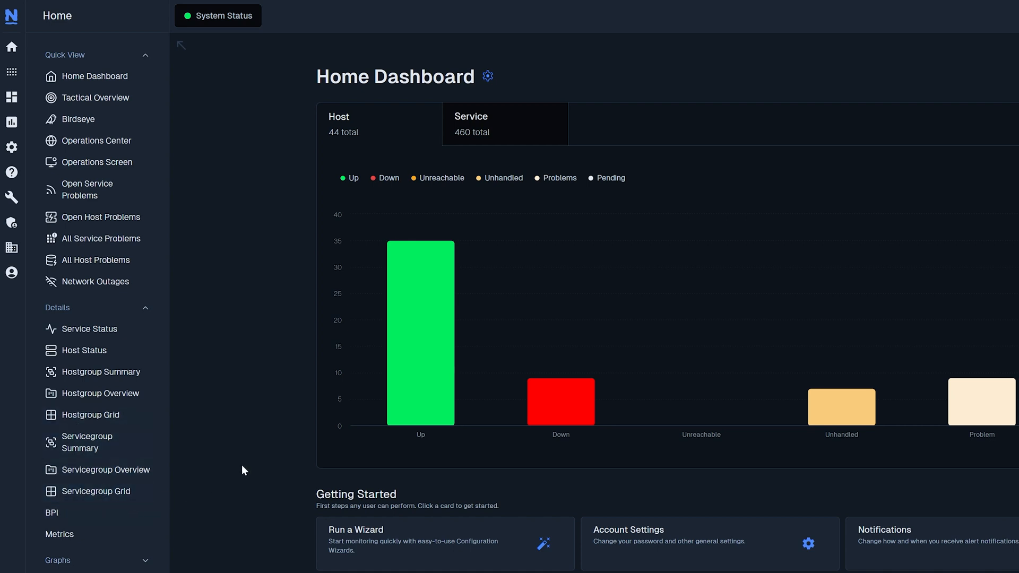
Open Service Status and scroll through the table of 460 services
click(89, 329)
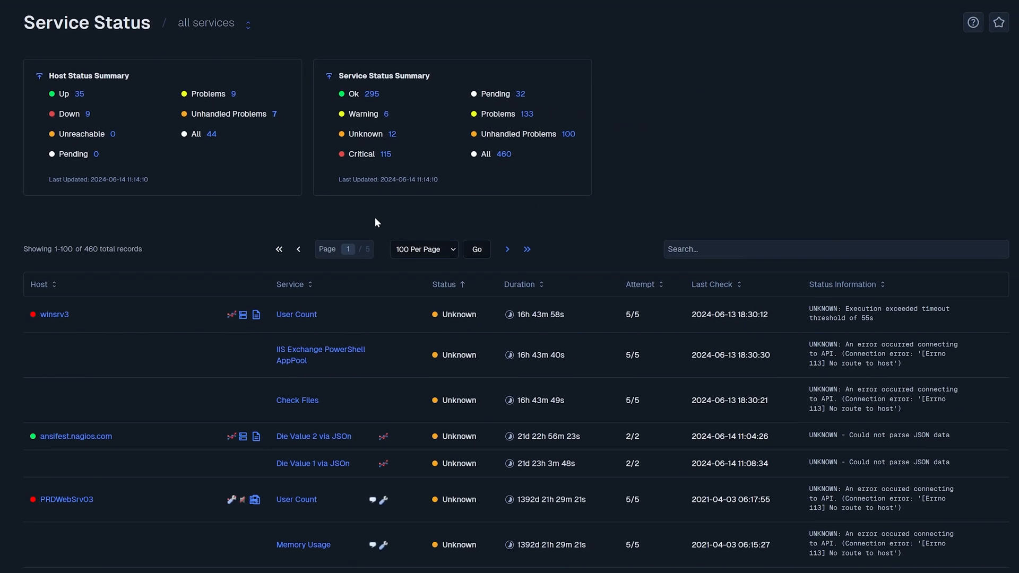
mouse_move(84, 327)
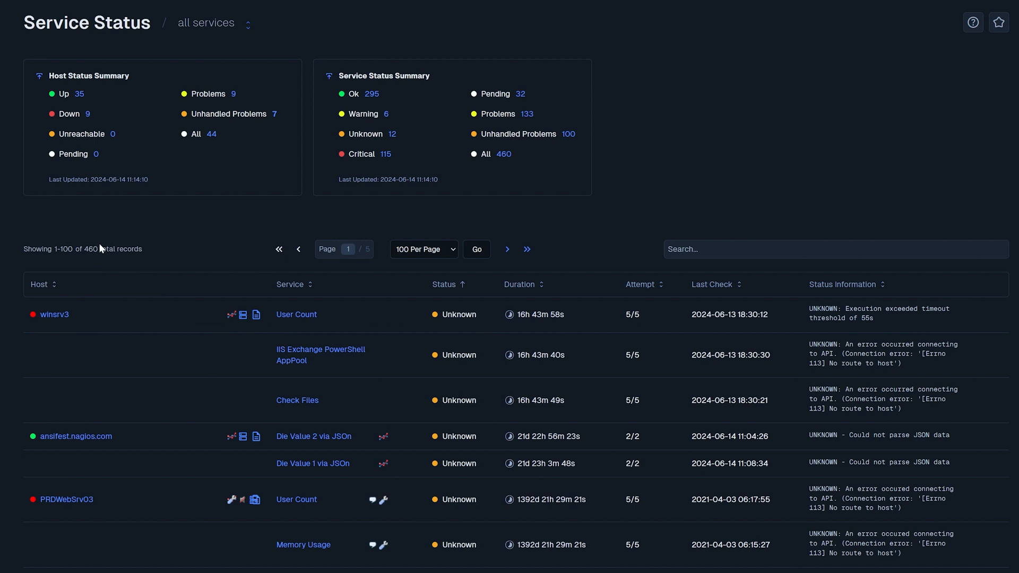
mouse_move(115, 315)
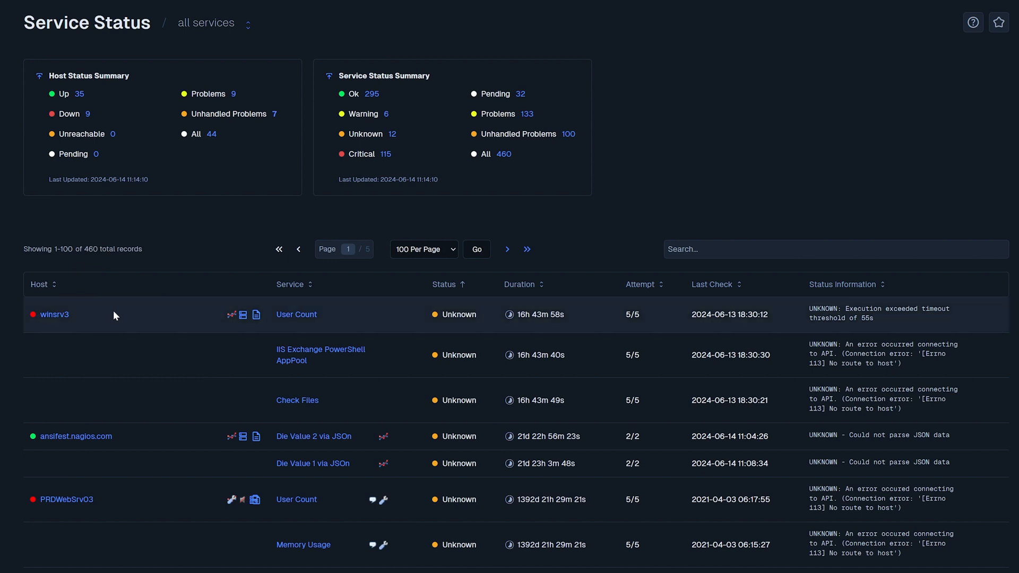
mouse_move(300, 334)
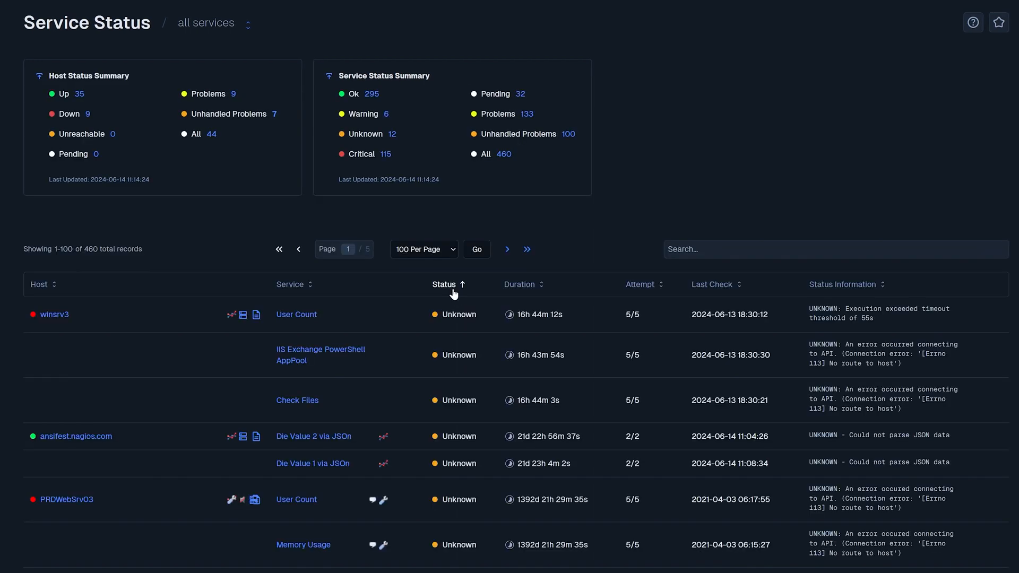
scroll(down, 3)
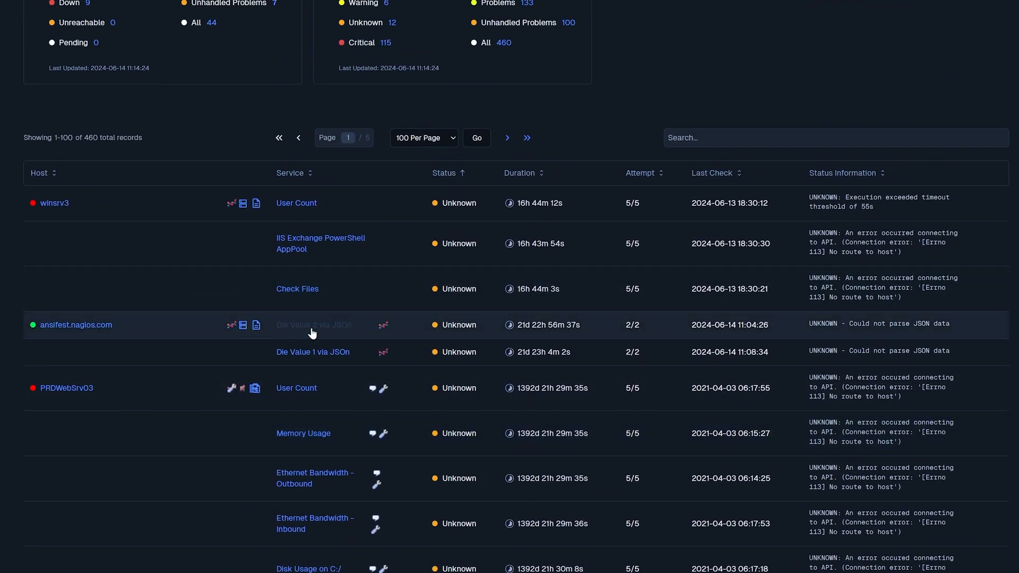
Open the Die Value 2 via JSOn service detail on ansifest.nagios.com, showing Unknown
click(314, 325)
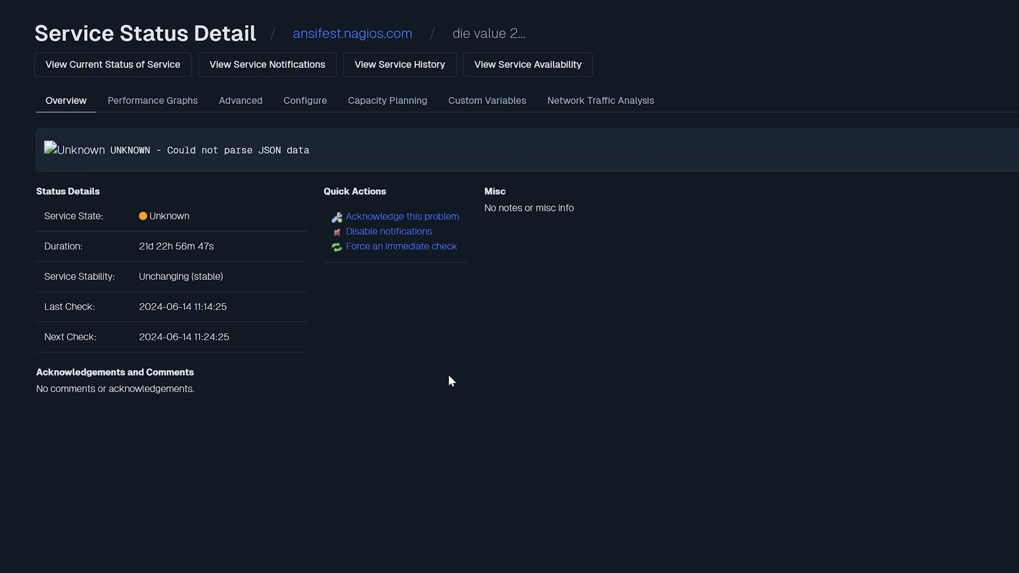
mouse_move(65, 130)
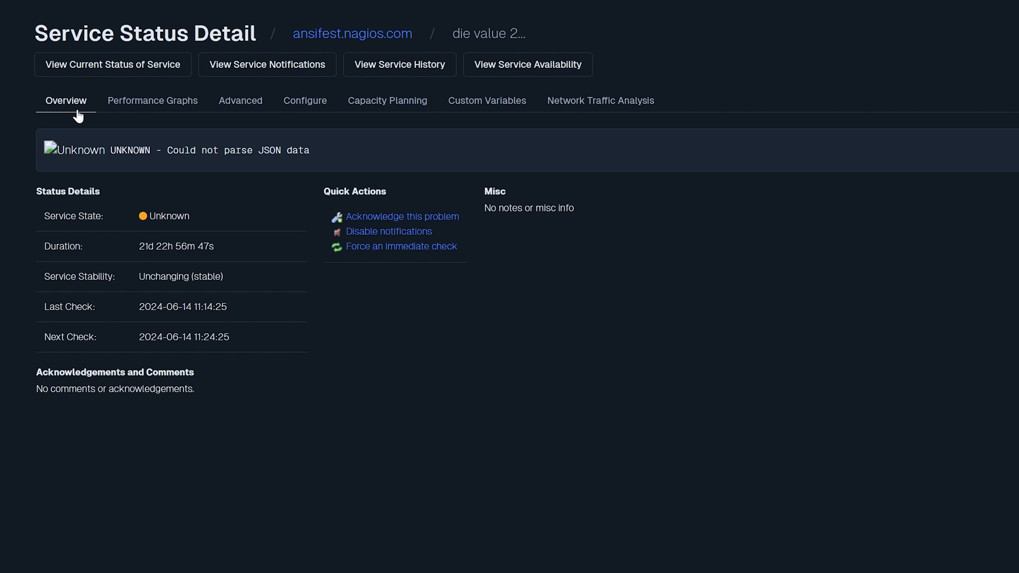
mouse_move(84, 115)
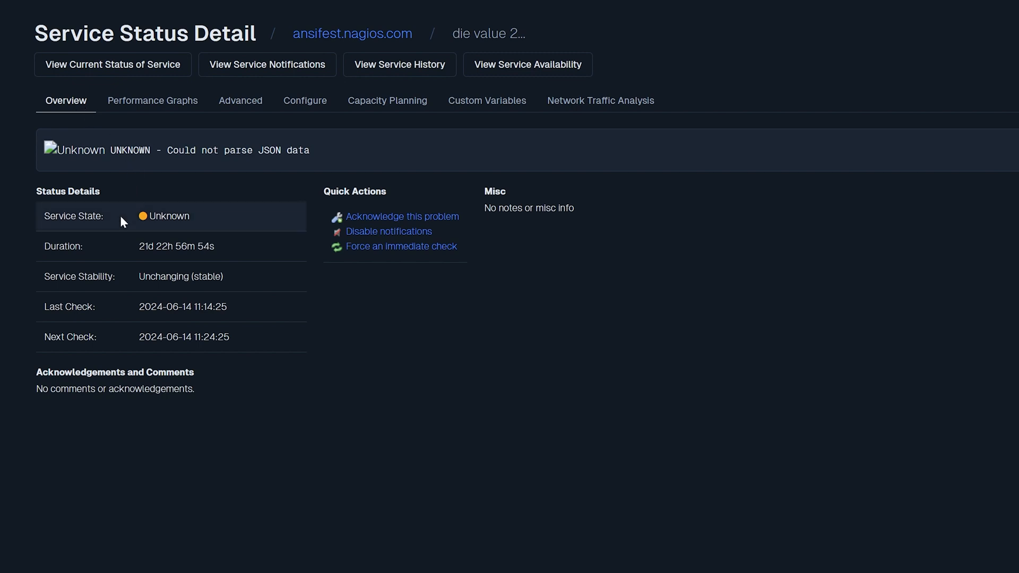
mouse_move(121, 250)
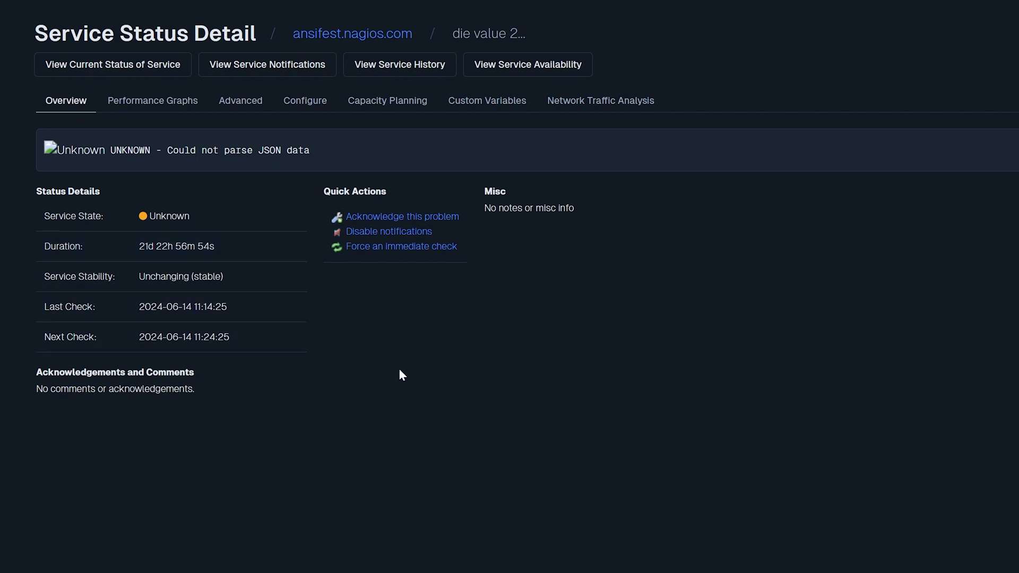
mouse_move(154, 109)
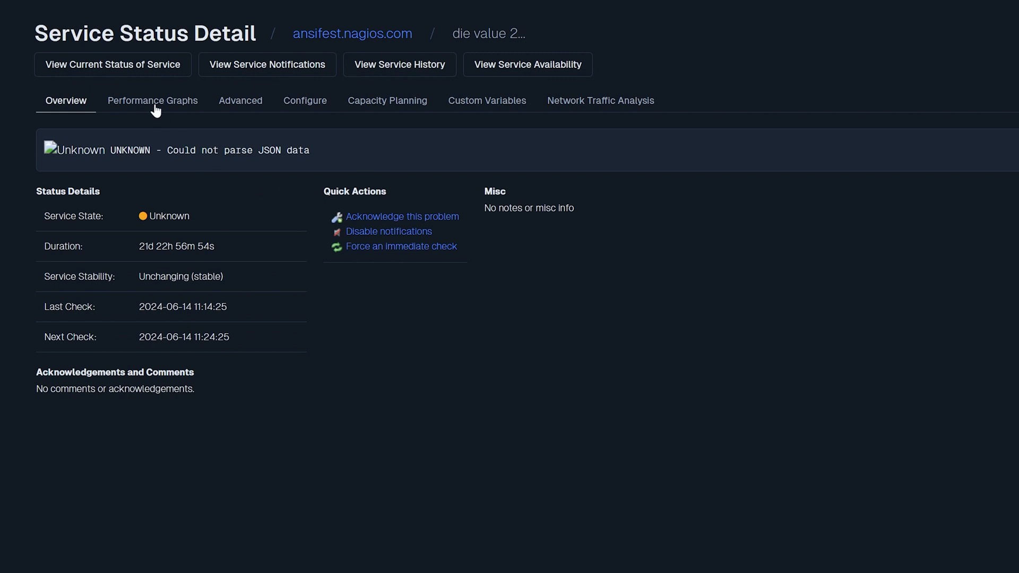
View the service's empty performance graph, then its Advanced status details
click(153, 101)
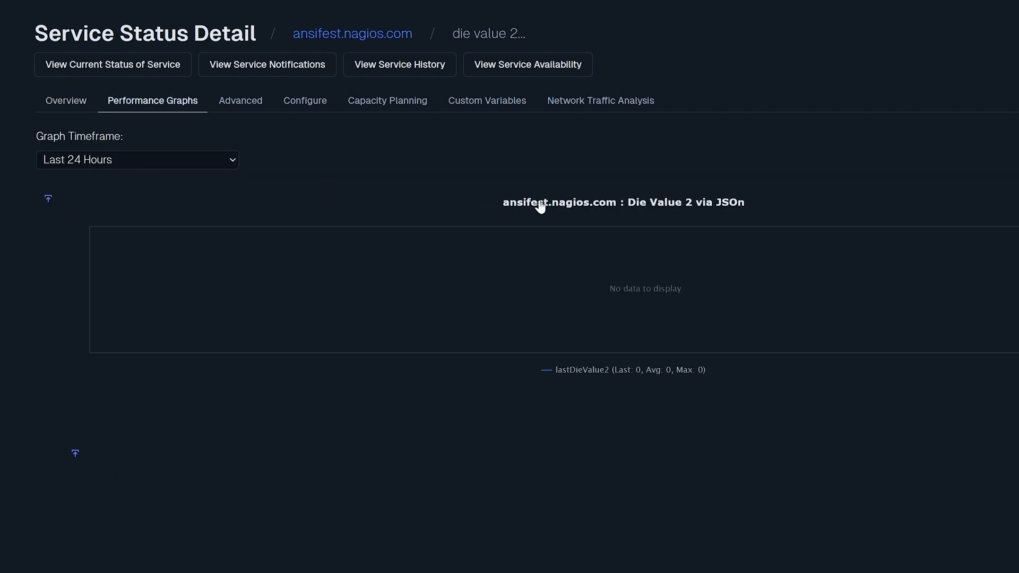
mouse_move(353, 182)
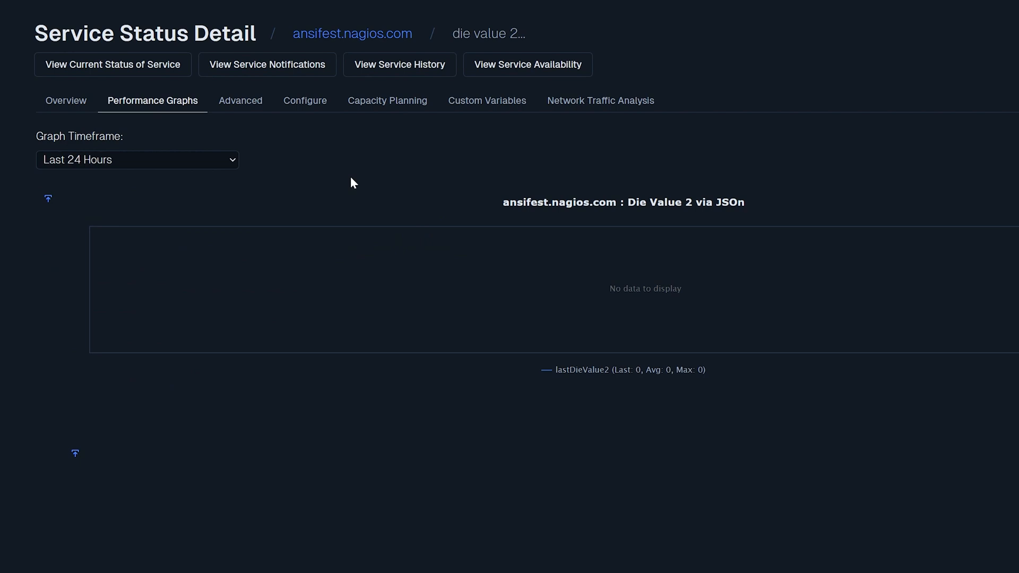
click(240, 101)
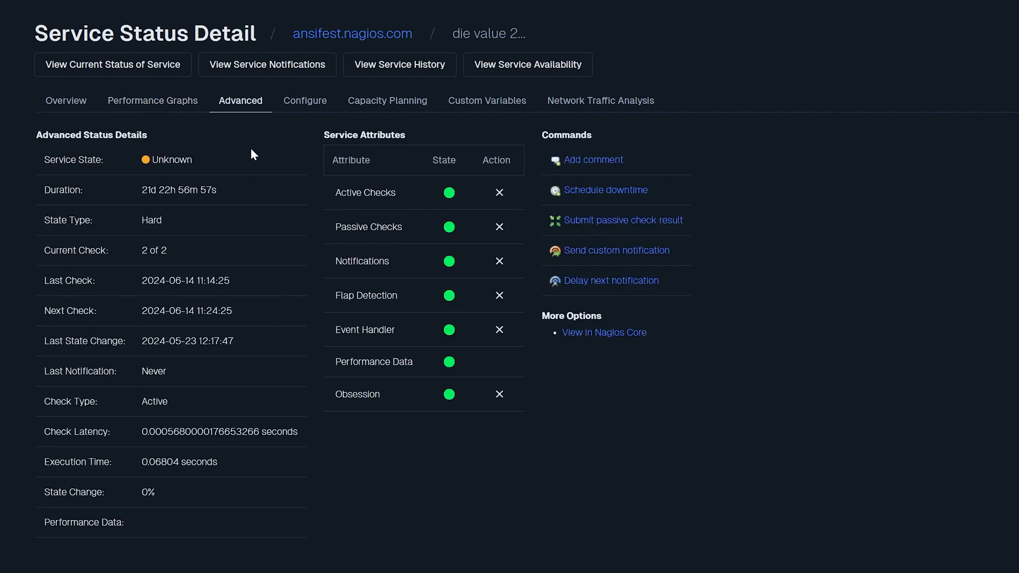
mouse_move(401, 510)
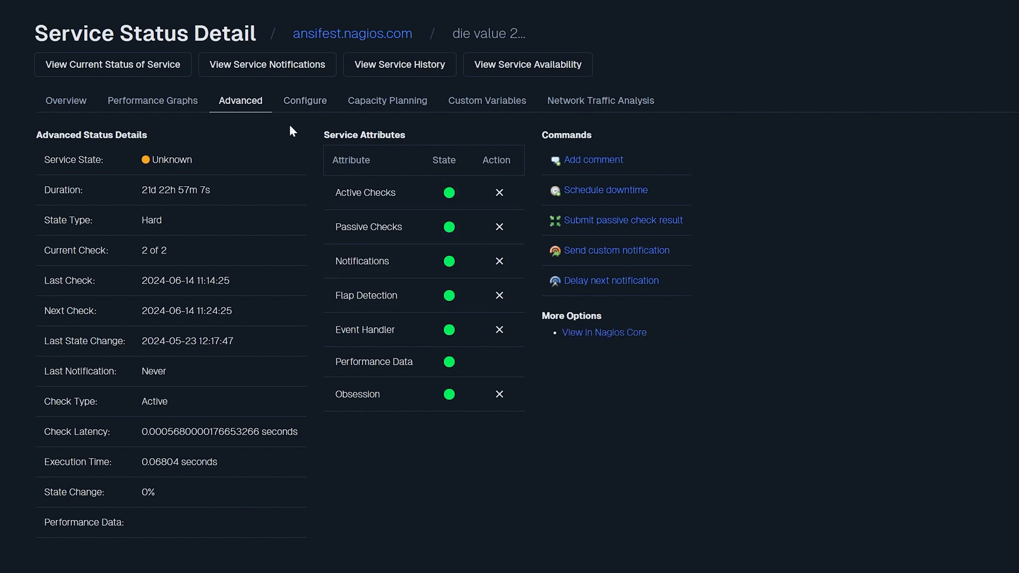
mouse_move(304, 101)
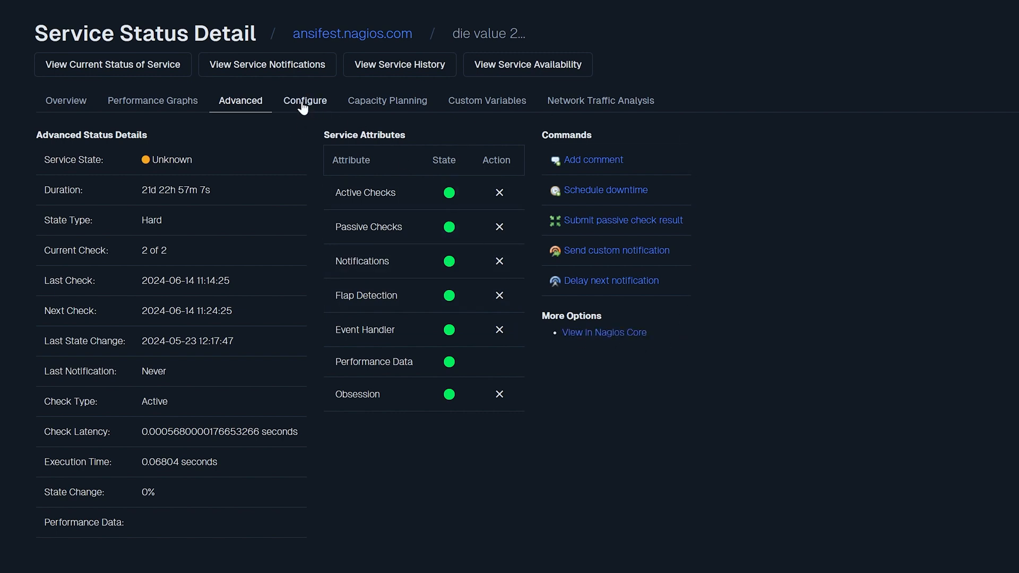
Cycle through the service's Configure, Capacity Planning, Custom Variables and Network Traffic Analysis tabs
click(304, 101)
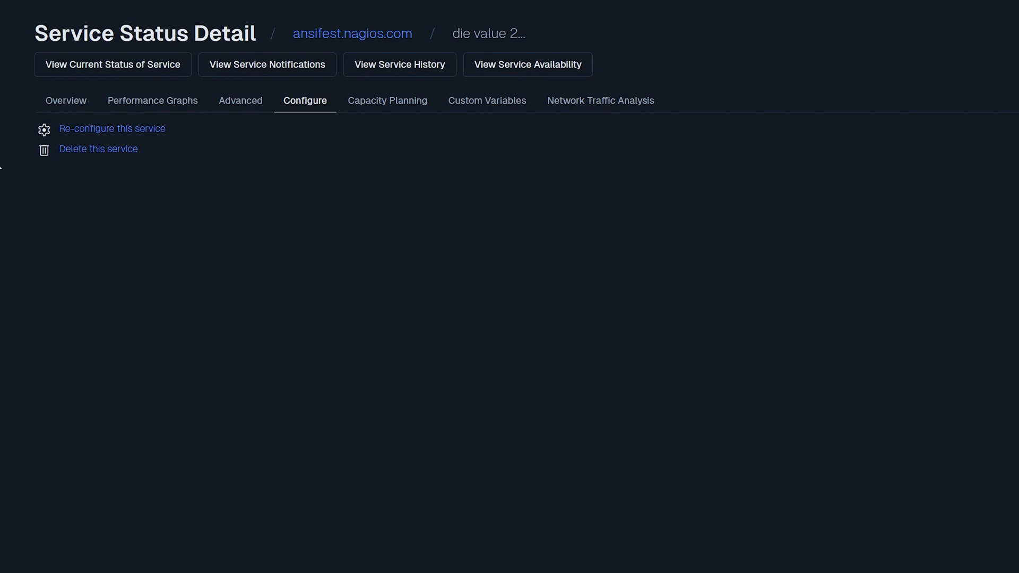
mouse_move(303, 180)
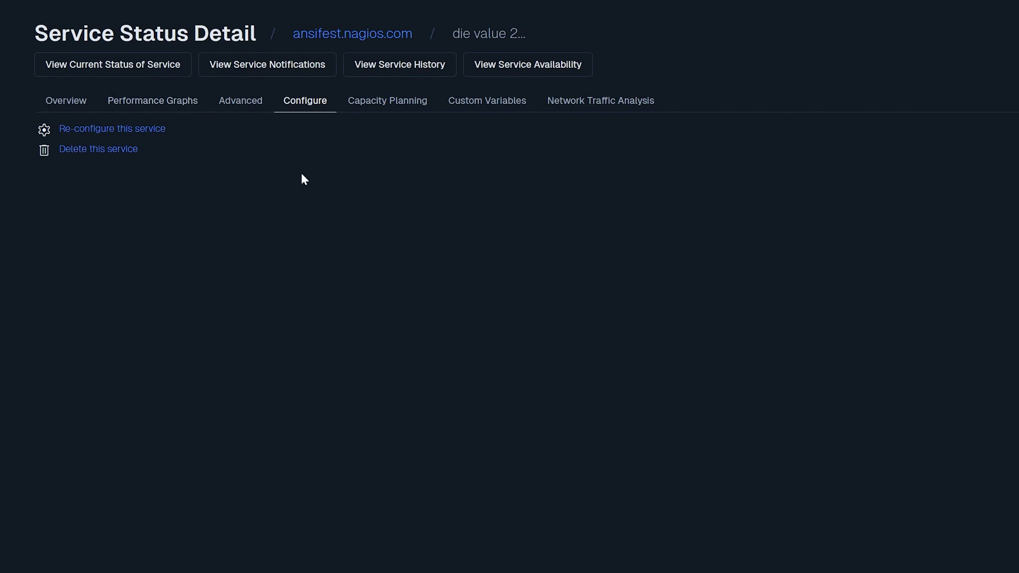
mouse_move(364, 132)
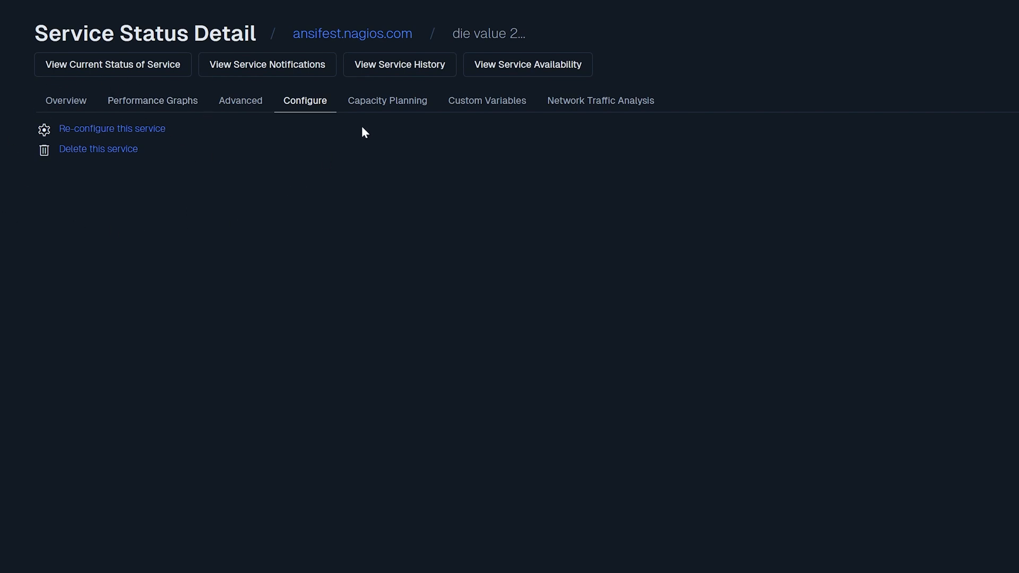
click(388, 100)
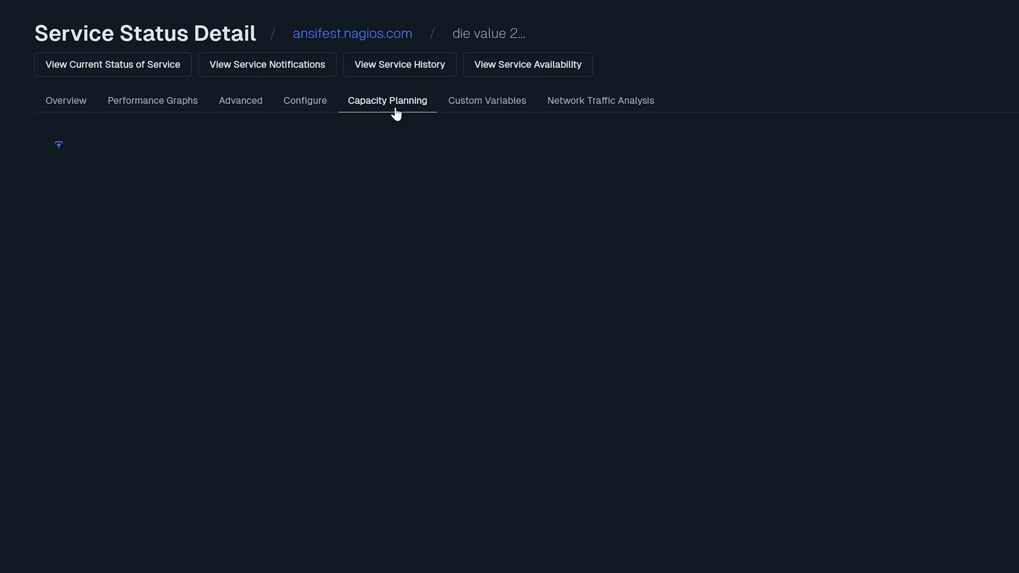
mouse_move(353, 296)
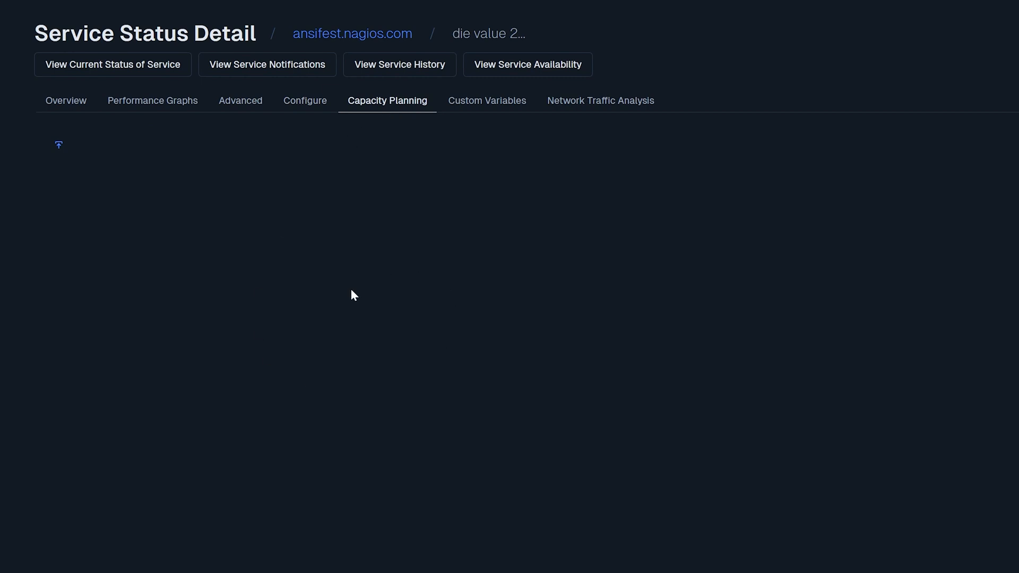
mouse_move(406, 249)
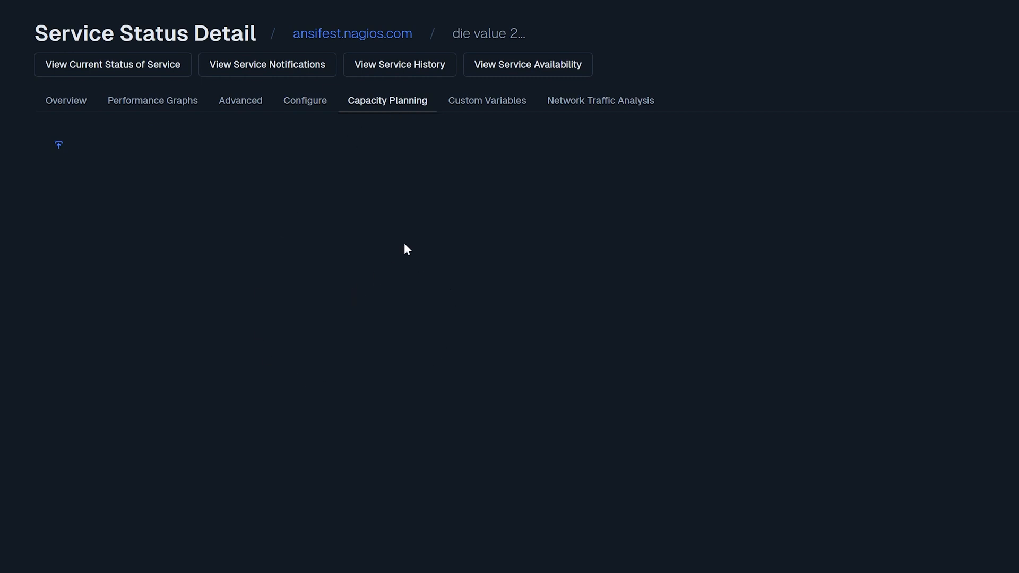
mouse_move(475, 122)
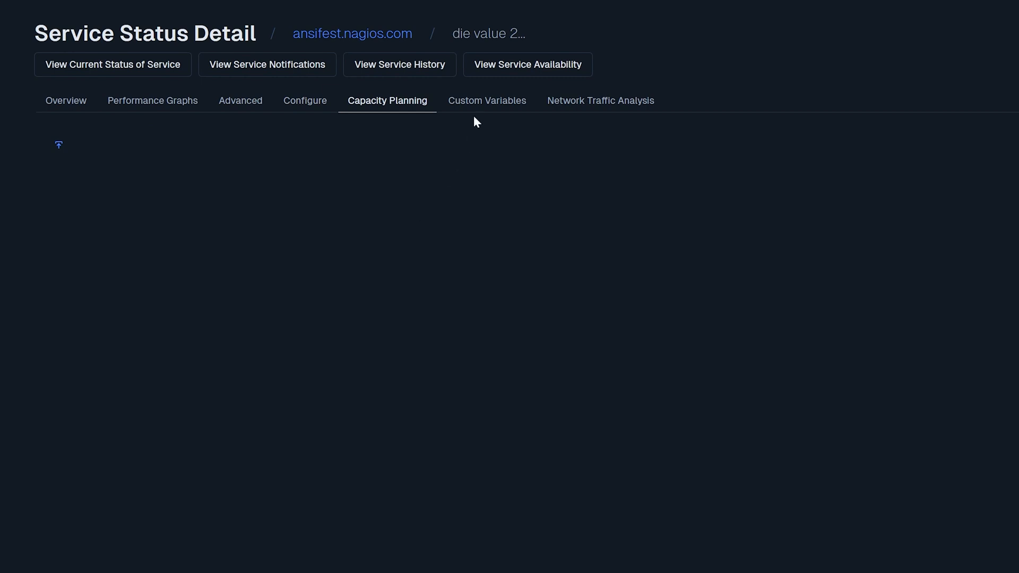
click(487, 101)
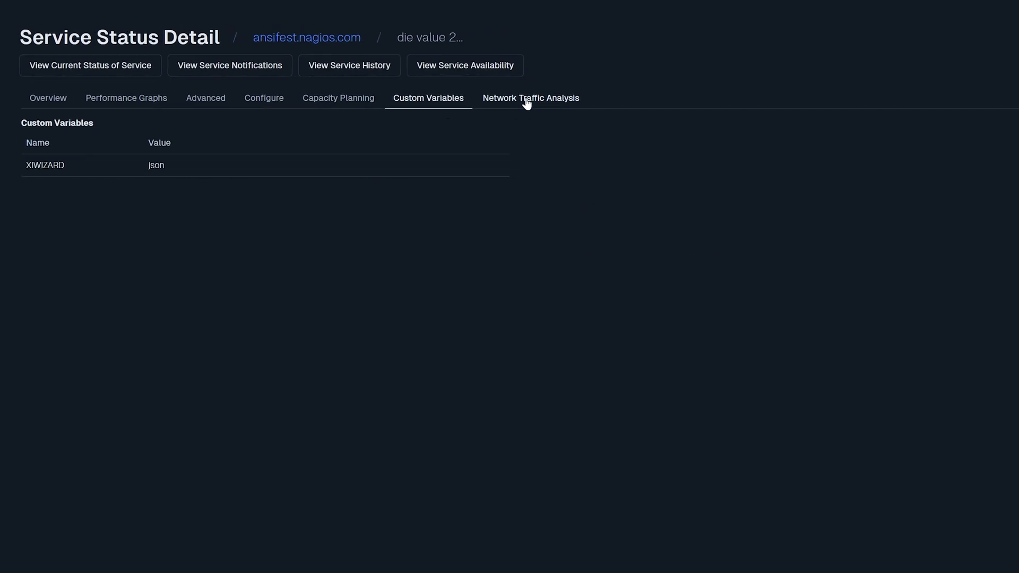
click(530, 98)
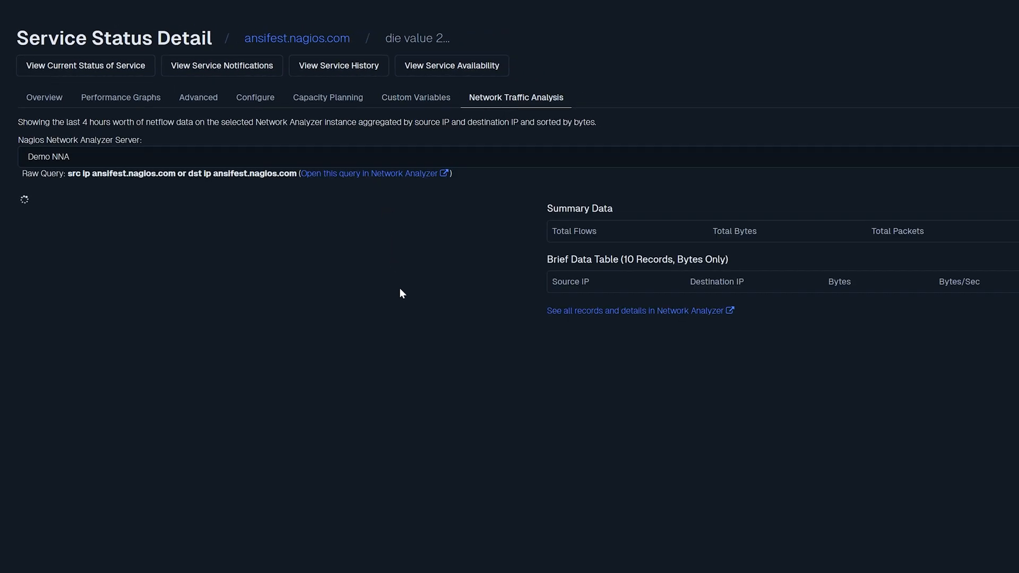
mouse_move(570, 278)
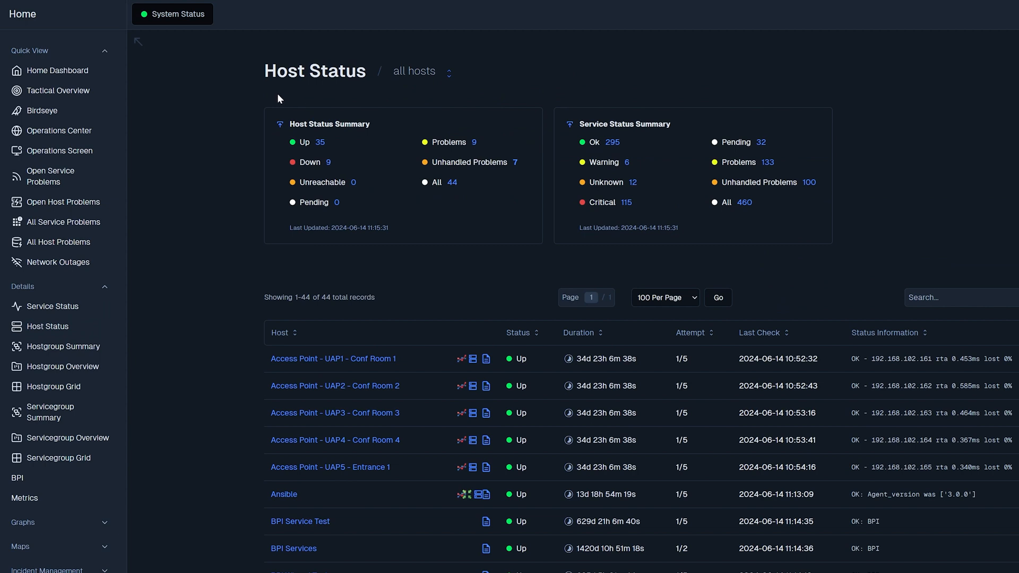
mouse_move(290, 144)
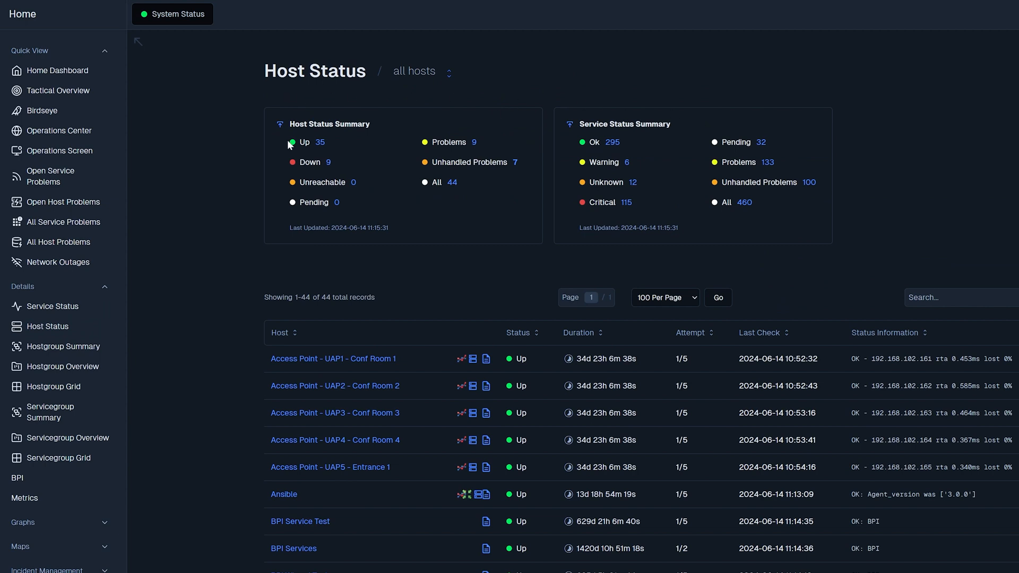
Scroll down the Host Status table listing all 44 hosts
scroll(down, 3)
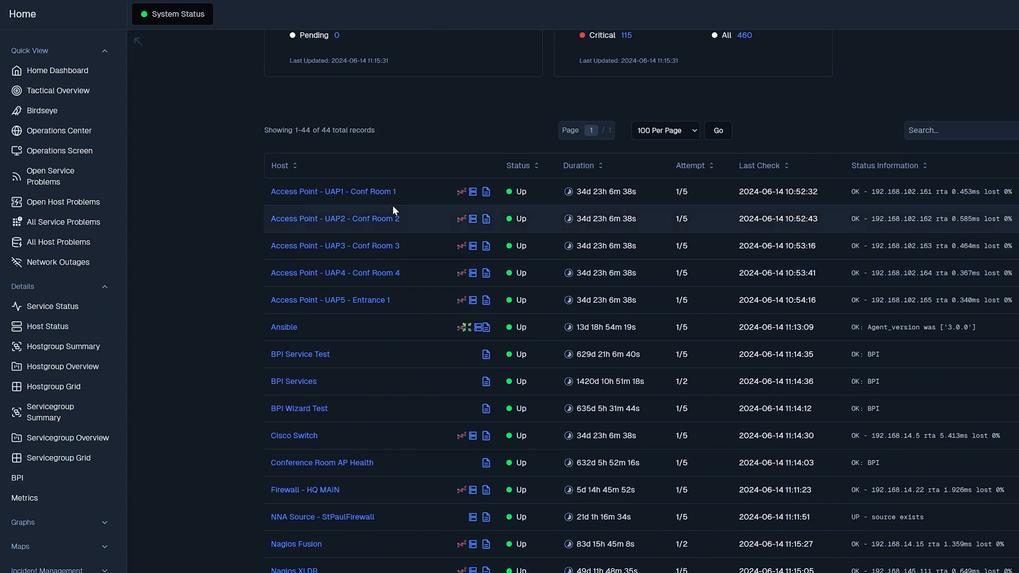
Open Access Point - UAP1 - Conf Room 1 and list its three services, two Critical
click(334, 192)
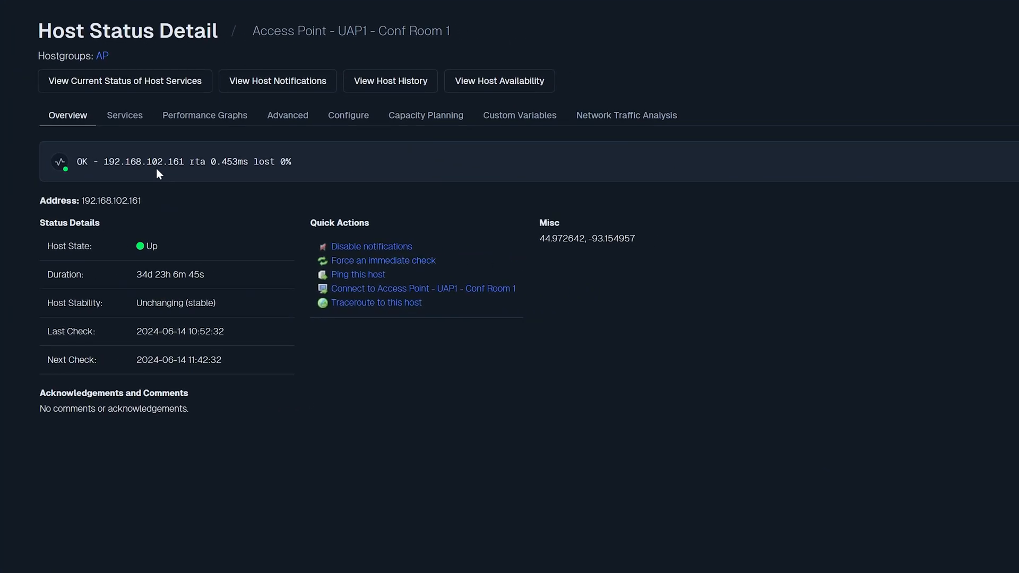
mouse_move(383, 496)
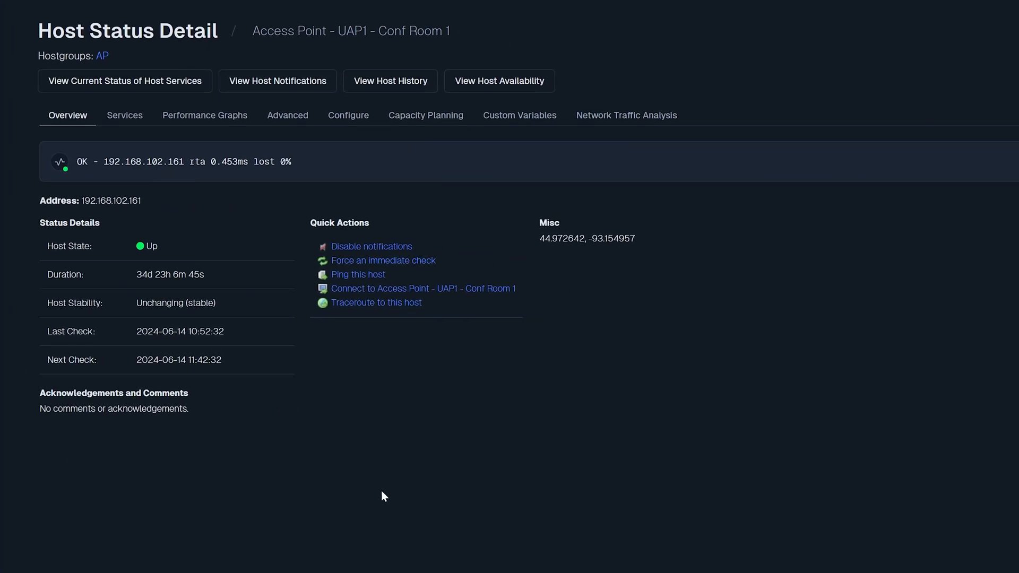
mouse_move(171, 215)
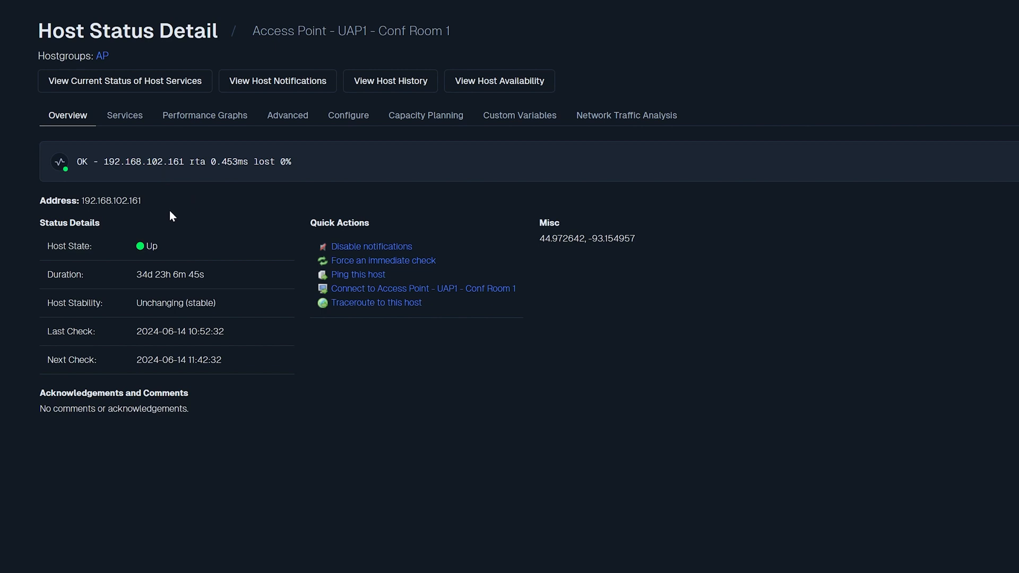
mouse_move(175, 214)
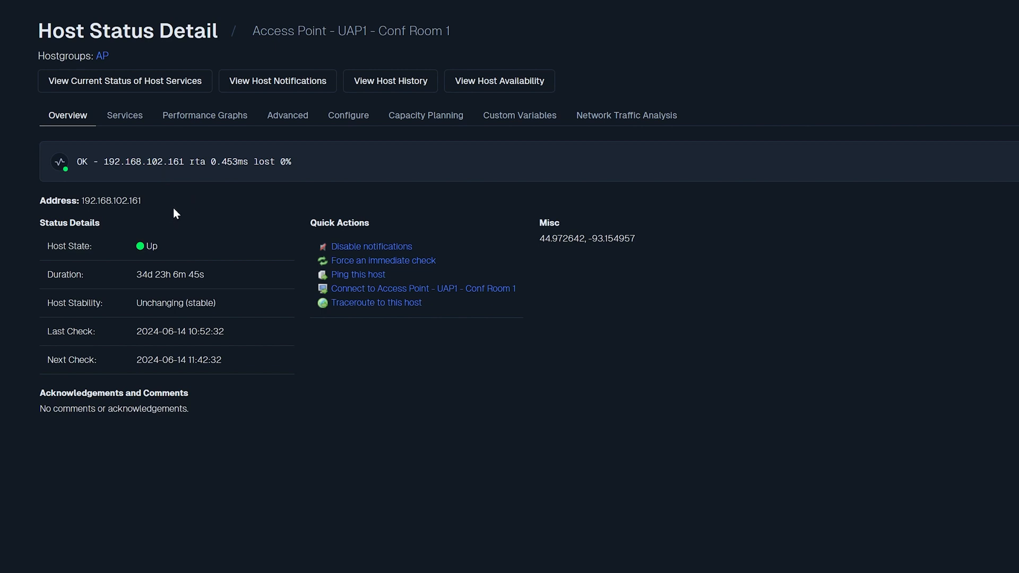
click(124, 115)
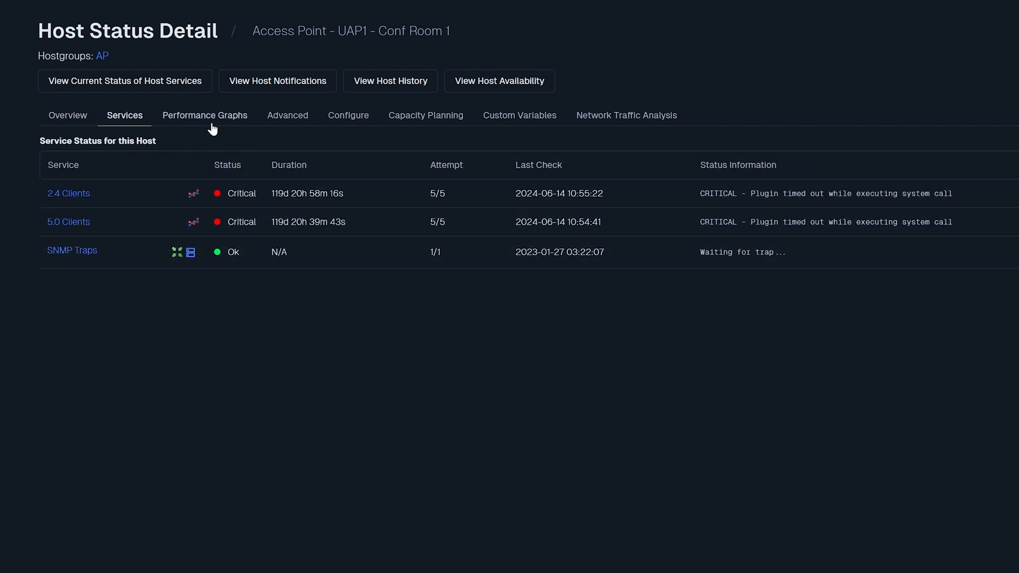
Step through the access point's Advanced, Capacity Planning, Custom Variables and Traffic Analysis tabs, ending on Configure
click(288, 115)
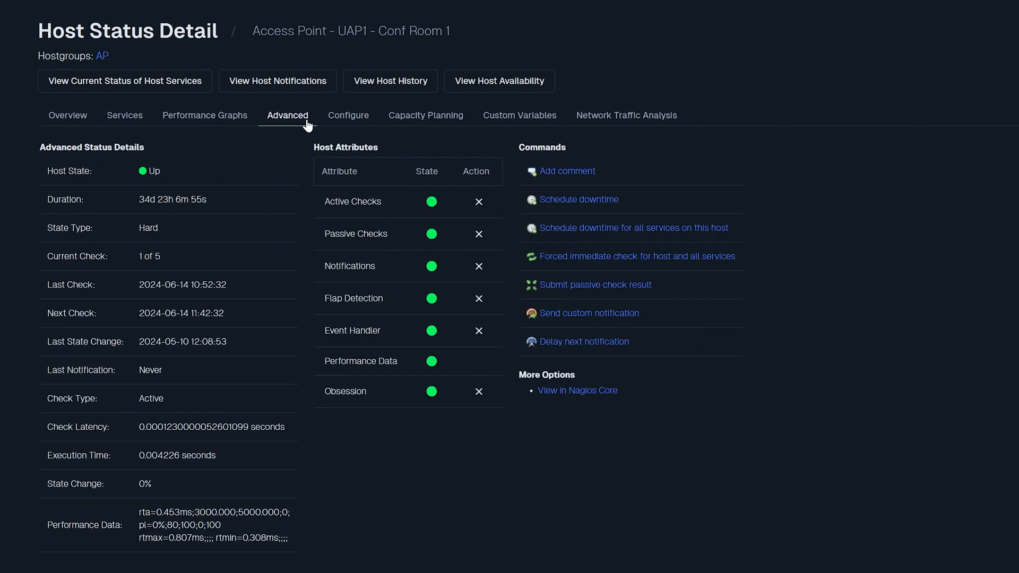
click(347, 116)
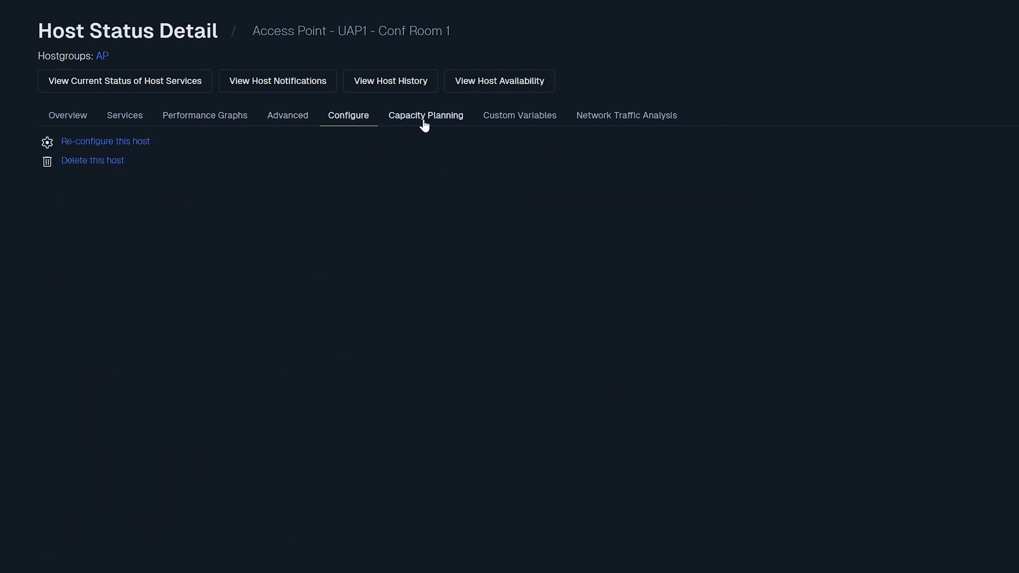
click(425, 115)
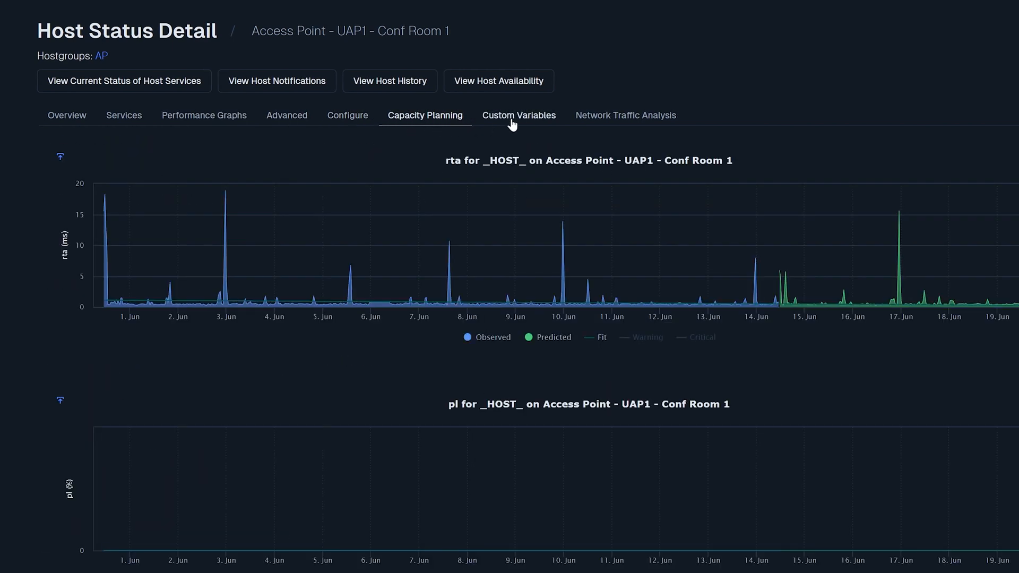
click(519, 115)
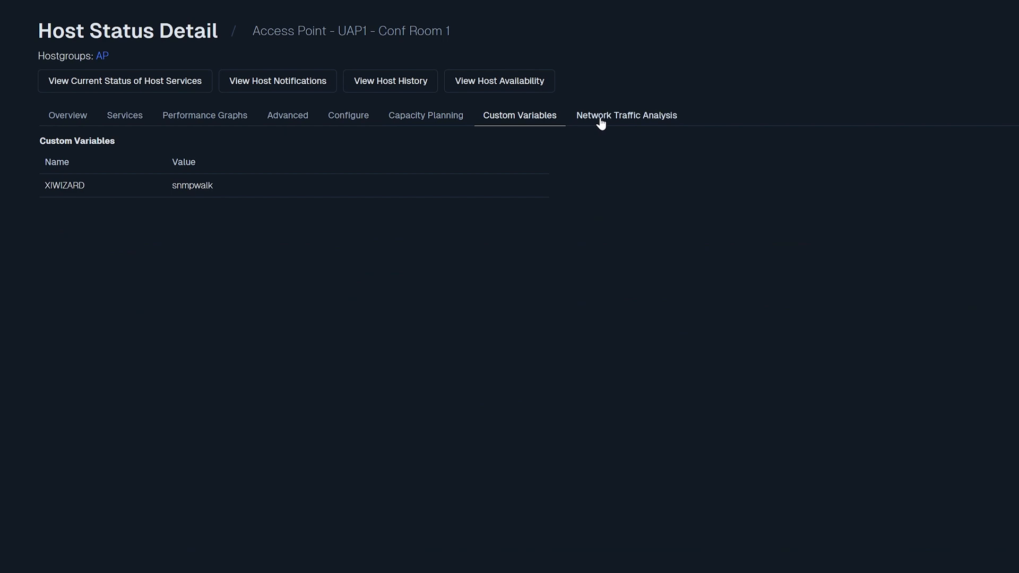
click(626, 115)
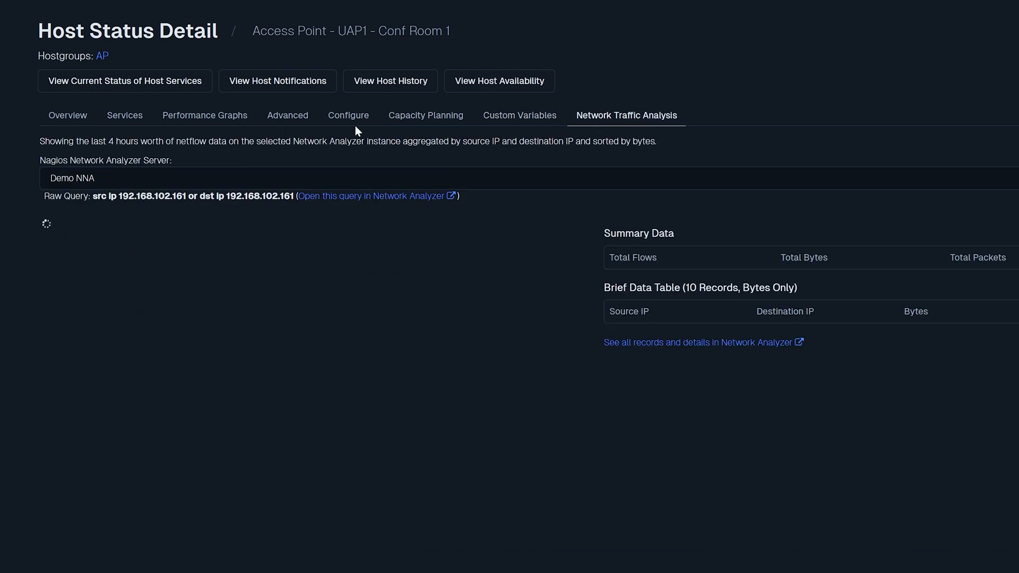
click(348, 115)
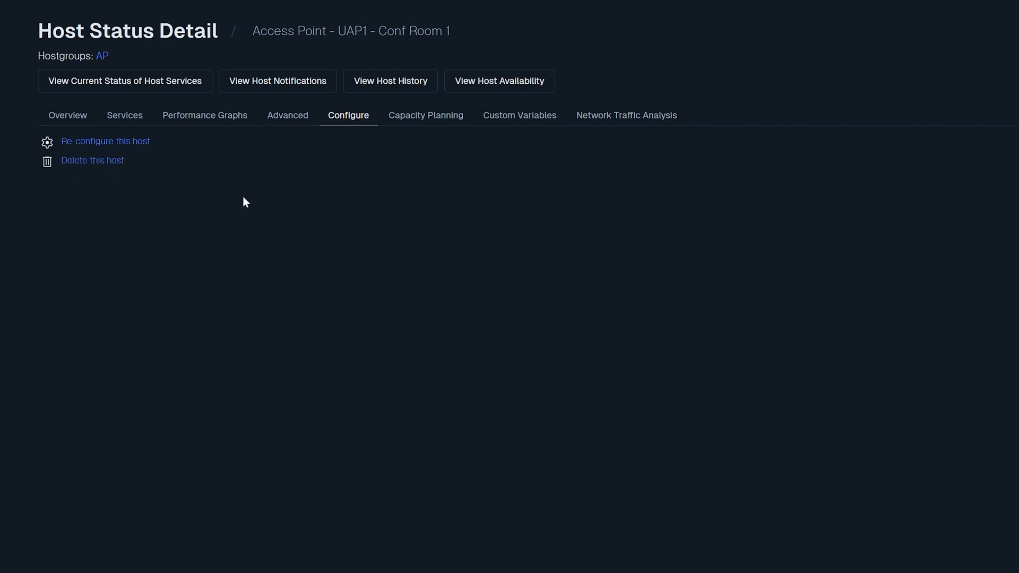
mouse_move(60, 96)
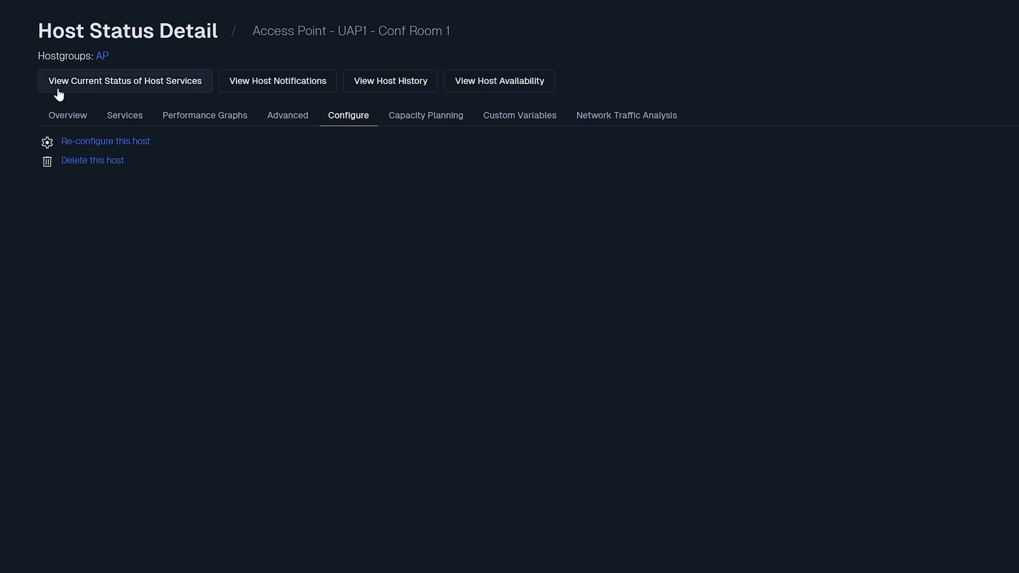
mouse_move(277, 81)
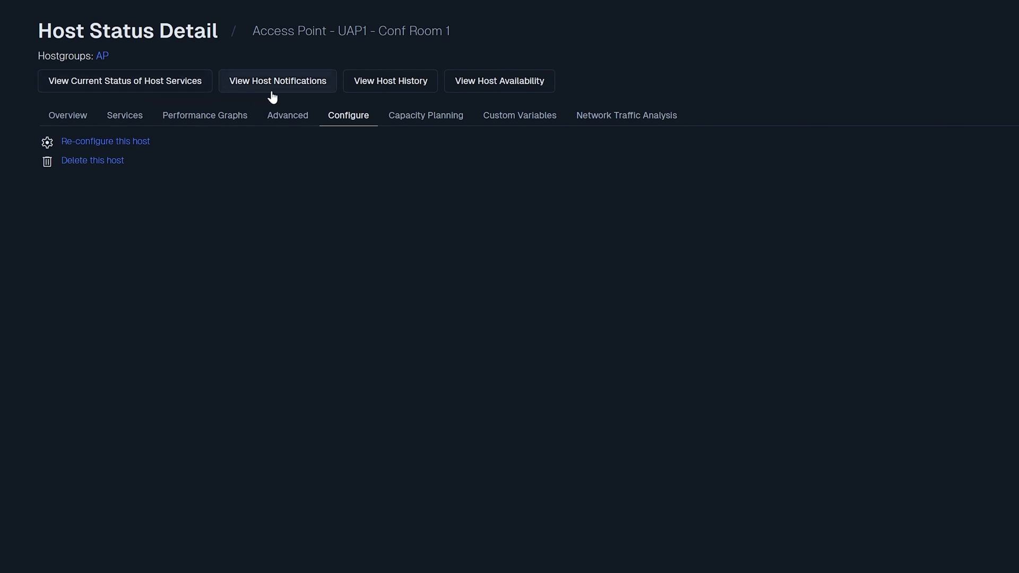
mouse_move(390, 81)
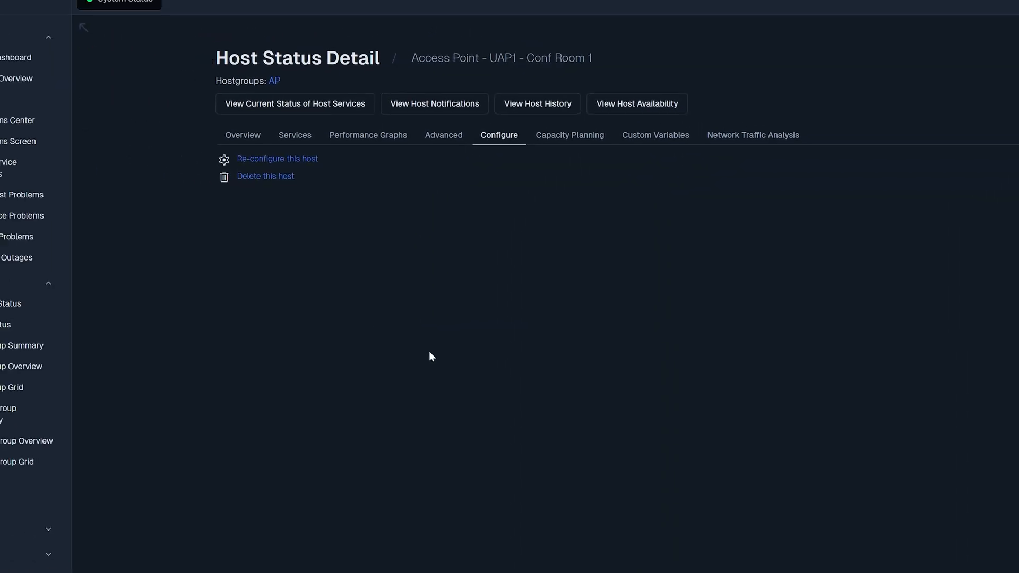
Scroll the Hostgroup Summary, then open the Servicegroup Summary of CPU, Storage and Log Server DR
click(93, 345)
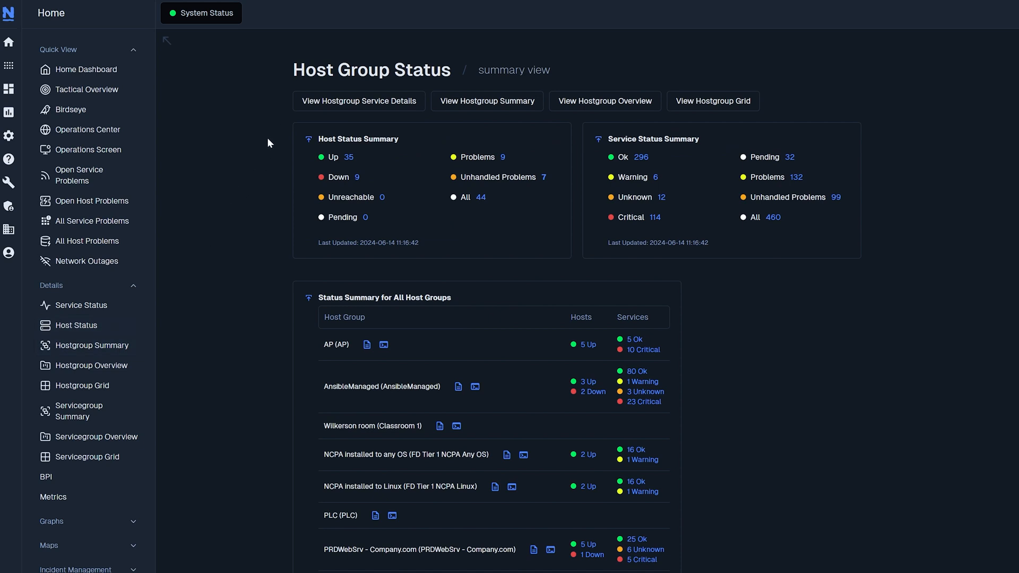
scroll(down, 3)
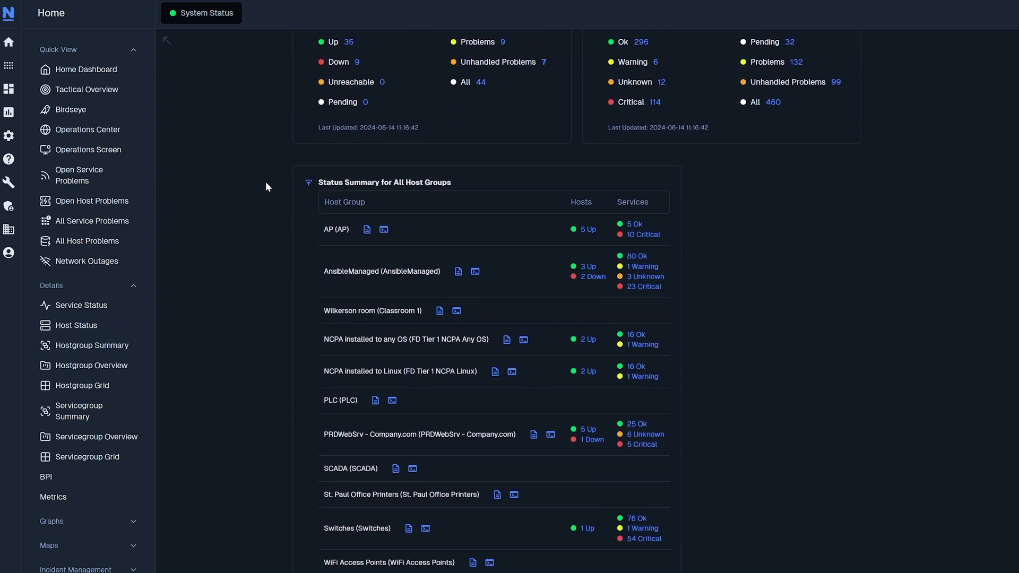
click(91, 409)
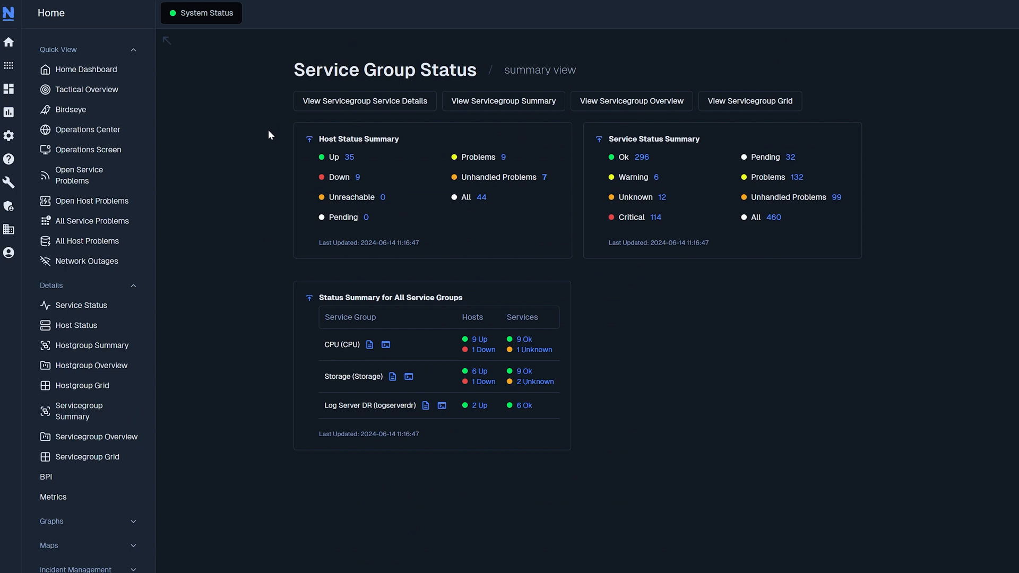
mouse_move(260, 226)
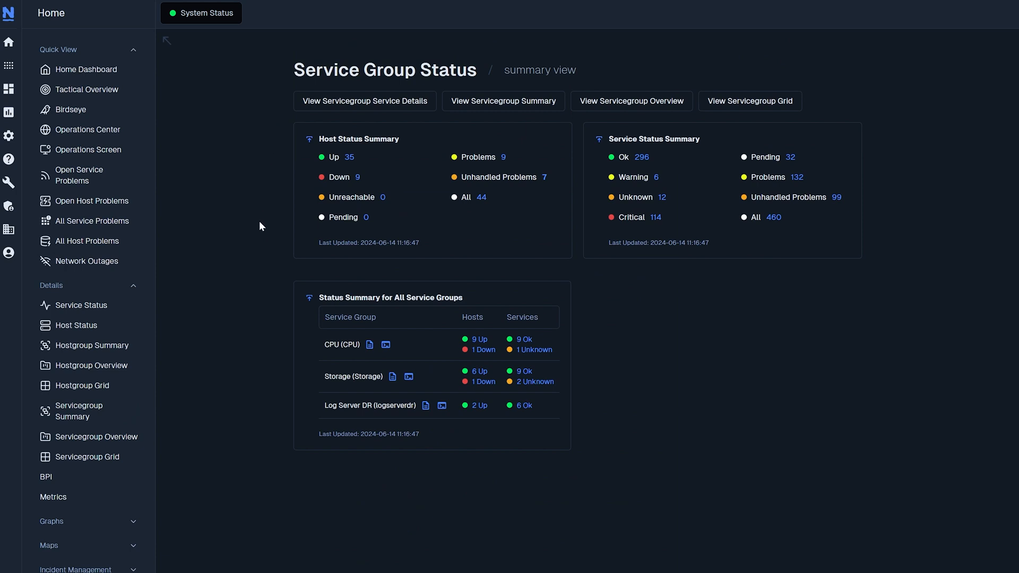
mouse_move(352, 341)
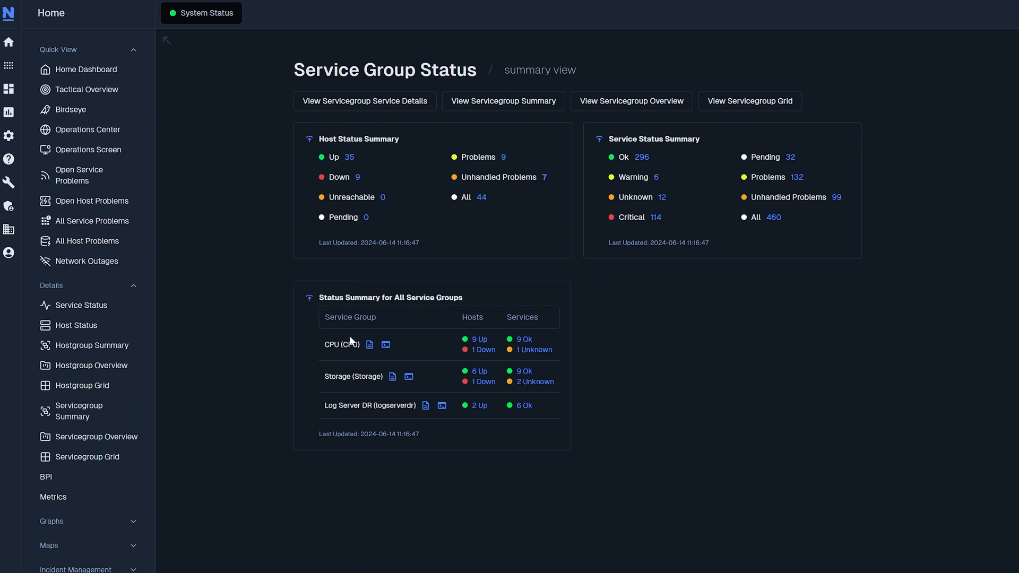
mouse_move(370, 345)
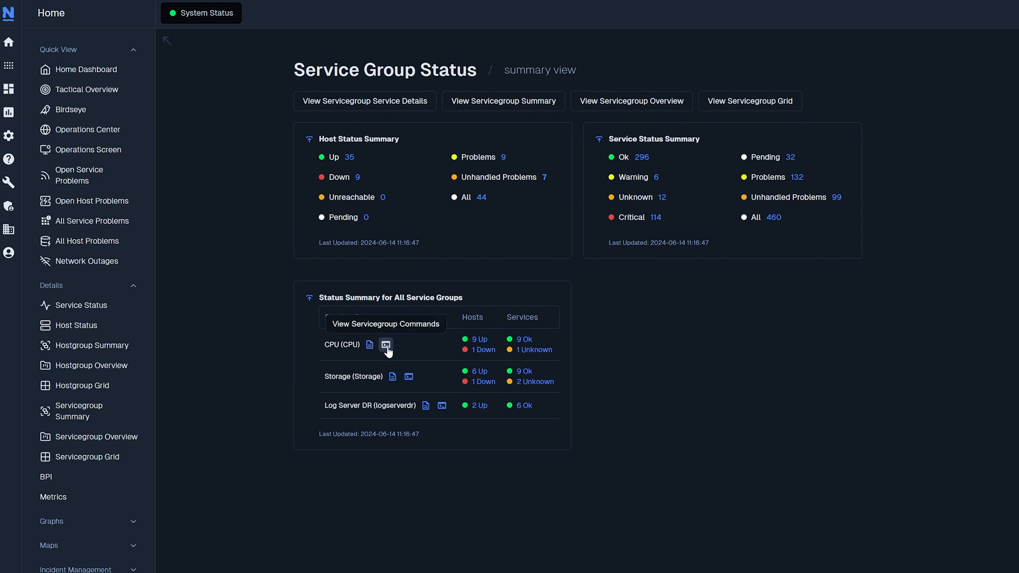
mouse_move(392, 139)
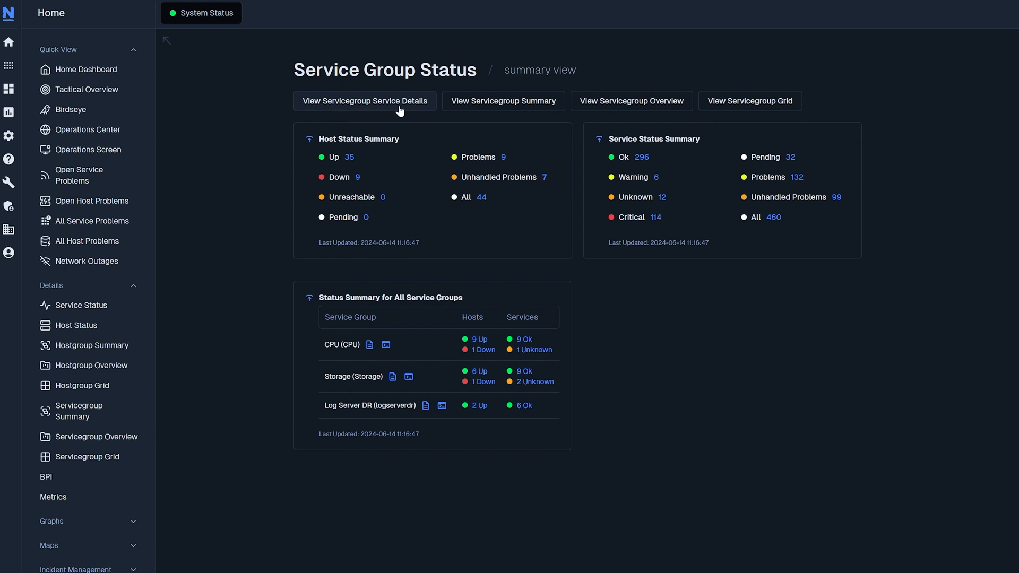
mouse_move(630, 101)
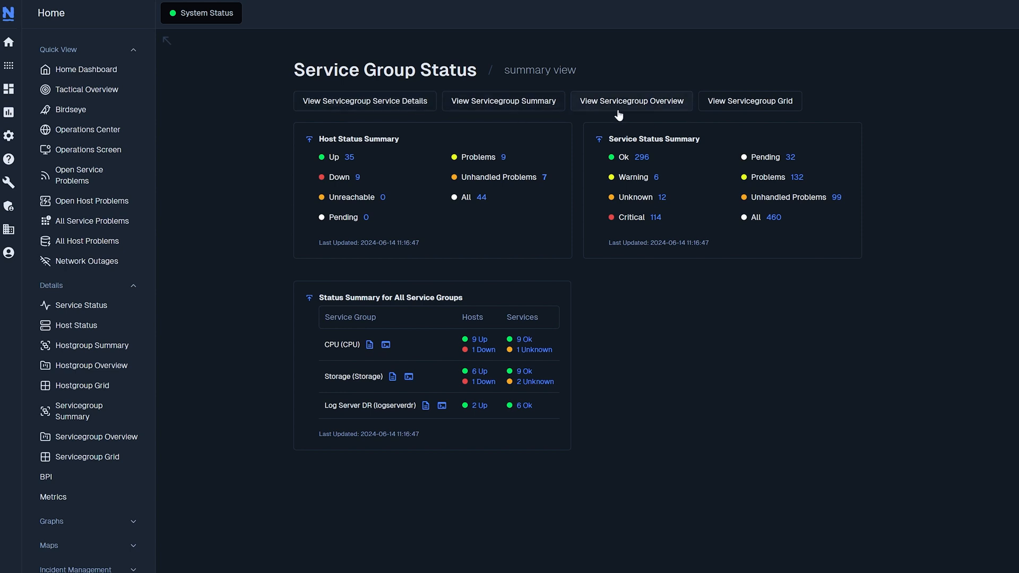
mouse_move(636, 445)
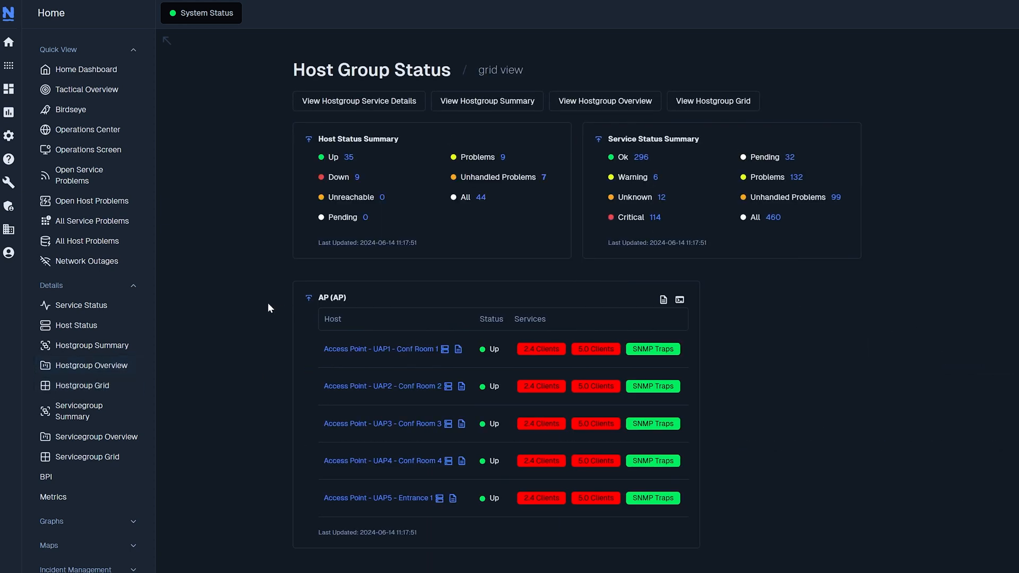
Scroll the Servicegroup Grid through the CPU and Storage group hosts and services
scroll(down, 3)
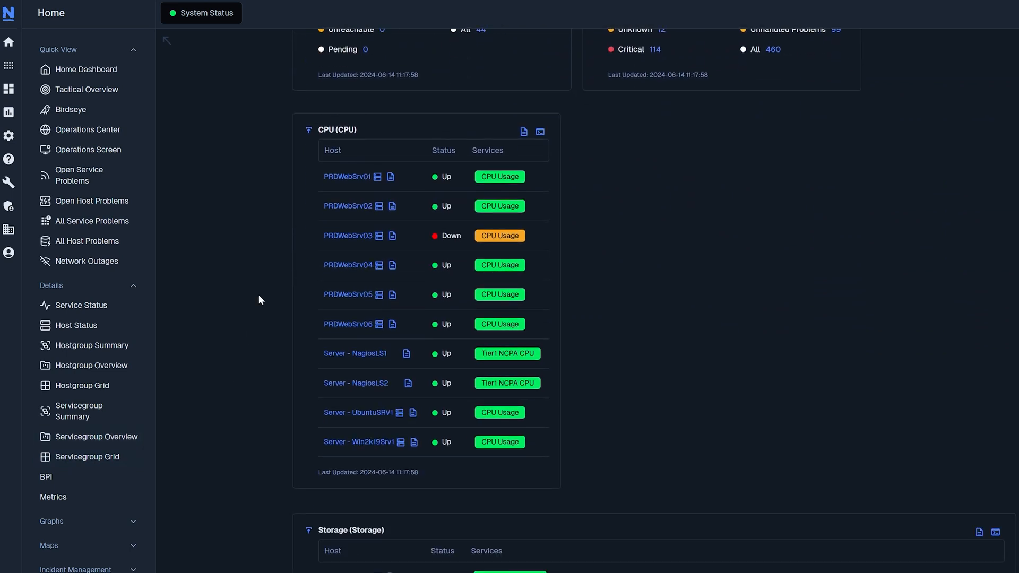
scroll(down, 3)
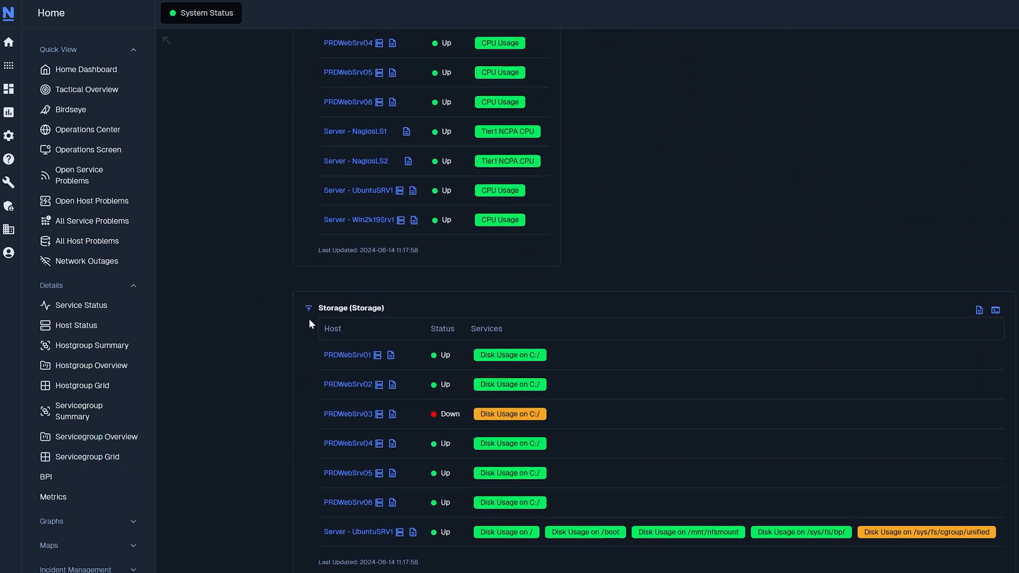